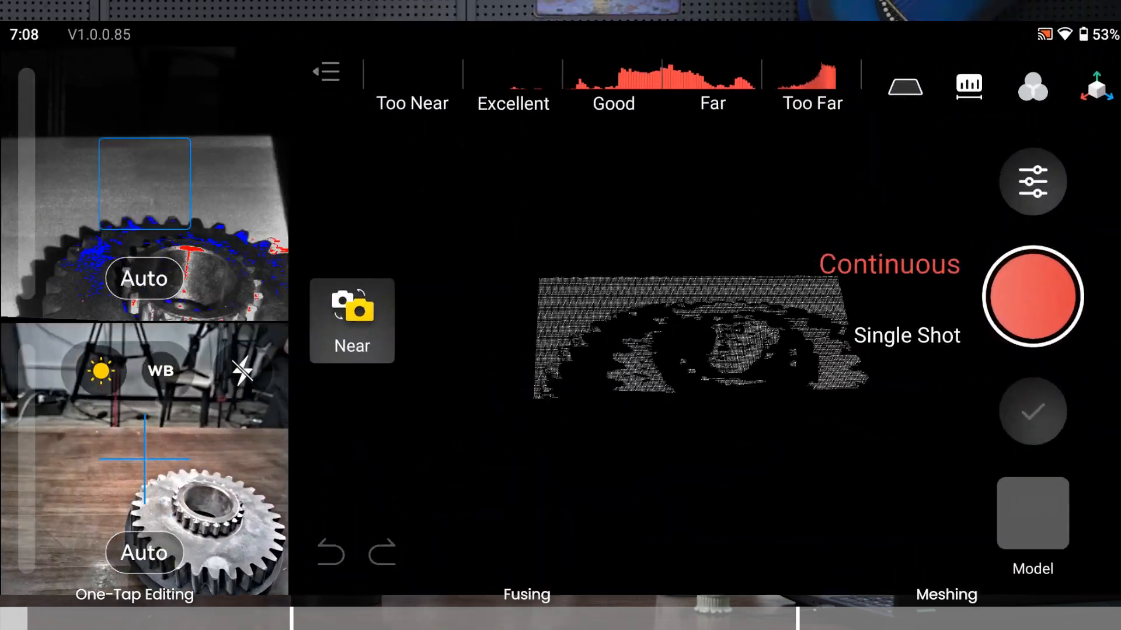
# Step: Switch Base Removal on in the scan toolbar before capturing the cog
pyautogui.click(1032, 181)
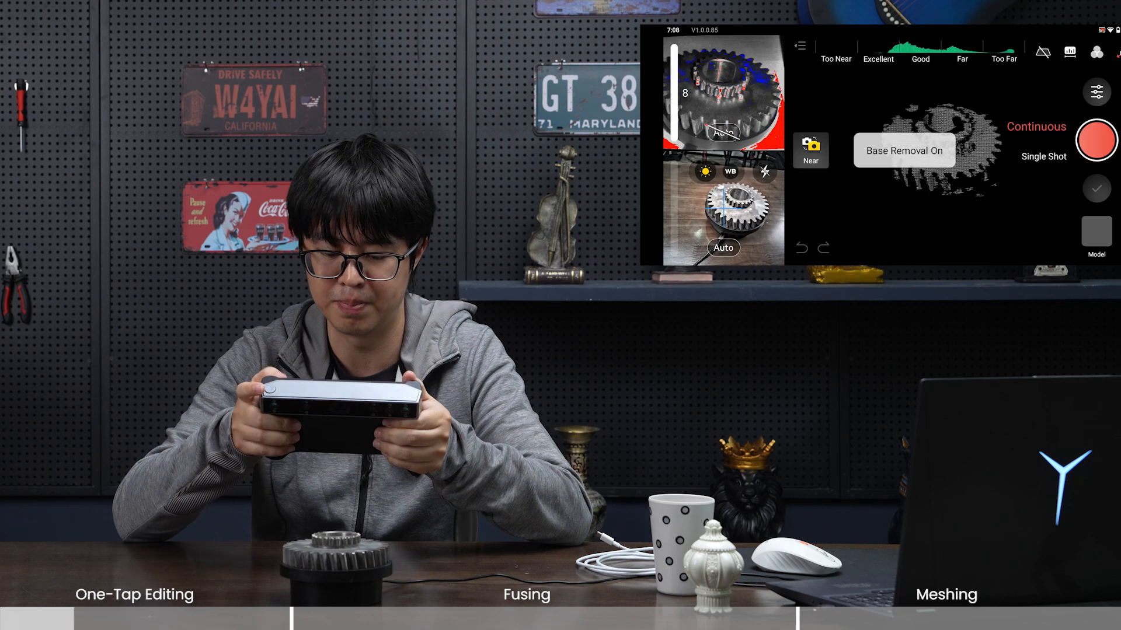
# Step: Record a continuous near-mode scan around the cog and pause it at 755 frames
pyautogui.click(1096, 139)
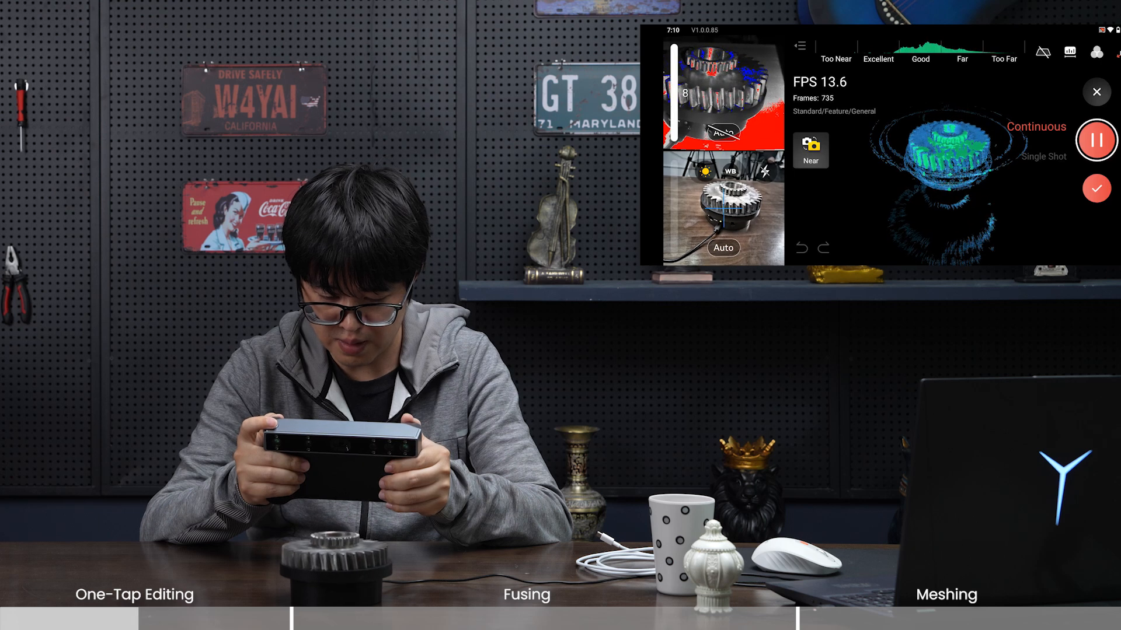
pyautogui.click(1096, 138)
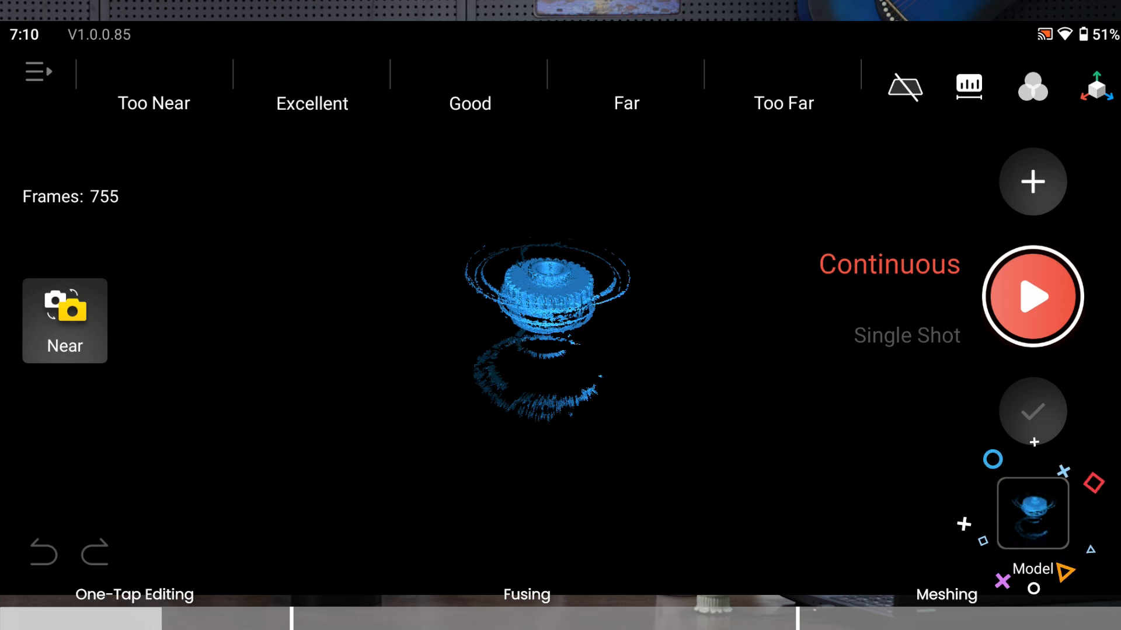
# Step: Finish the scan and run One-tap Edit to fuse and mesh it into about 953,000 polygons
pyautogui.click(1032, 297)
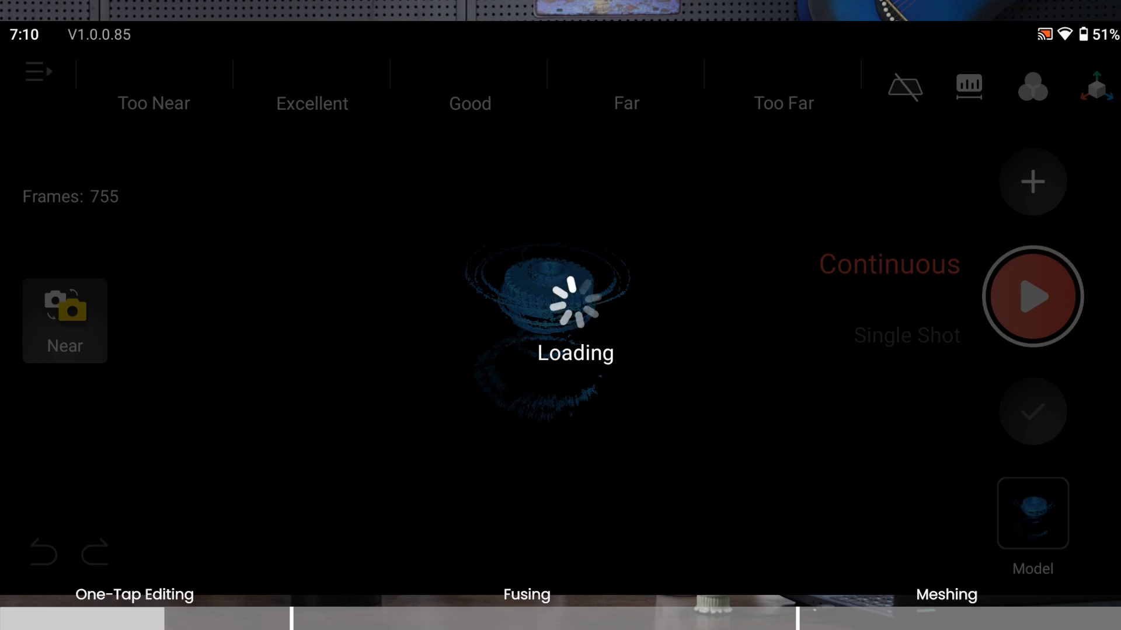
pyautogui.click(1030, 514)
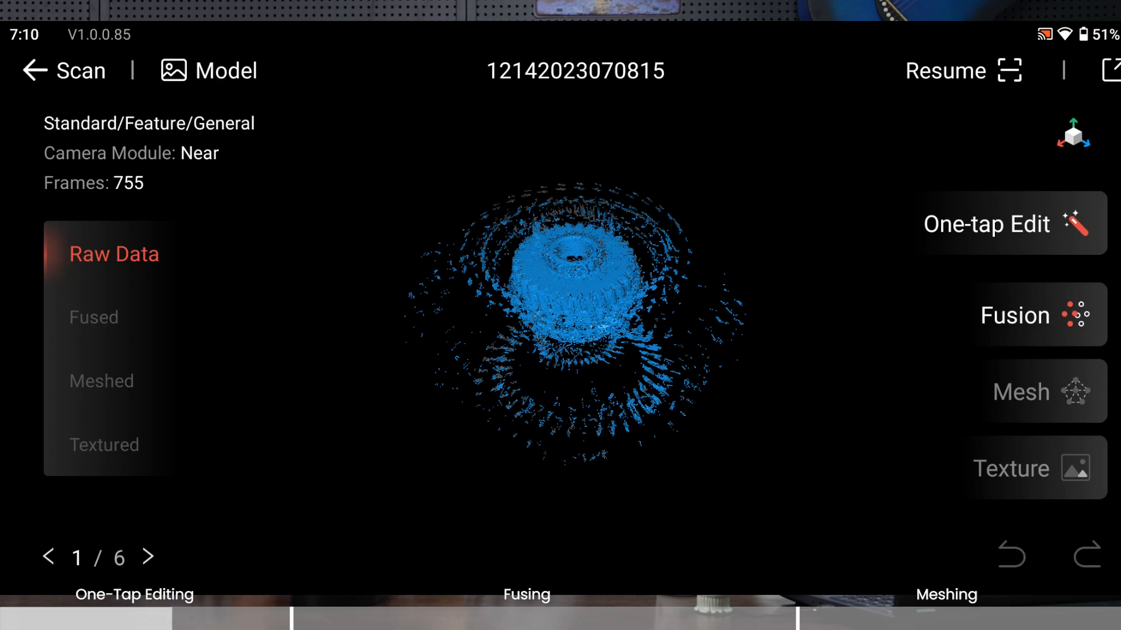
pyautogui.click(988, 224)
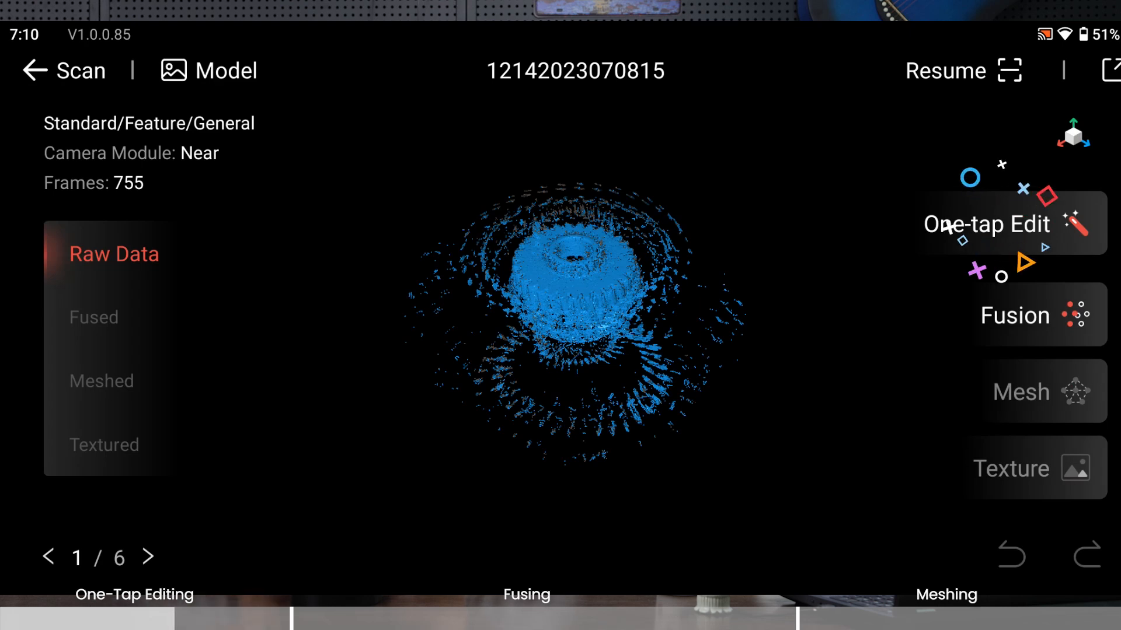
pyautogui.click(1005, 222)
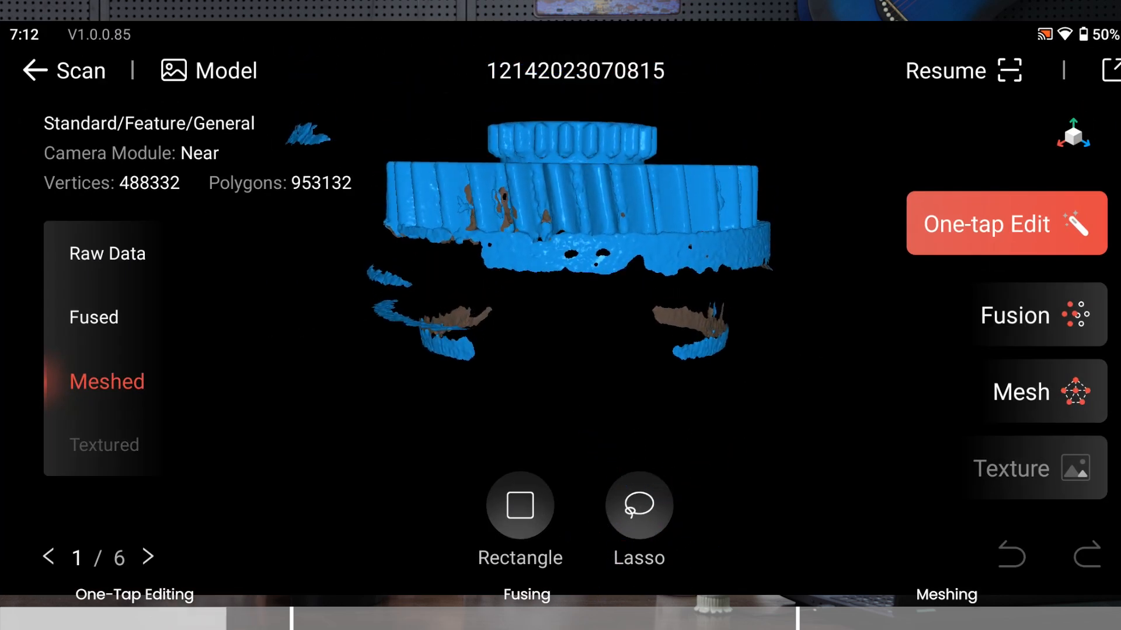
# Step: Lasso and delete the floating fragments below and to the left of the cog mesh
pyautogui.click(639, 505)
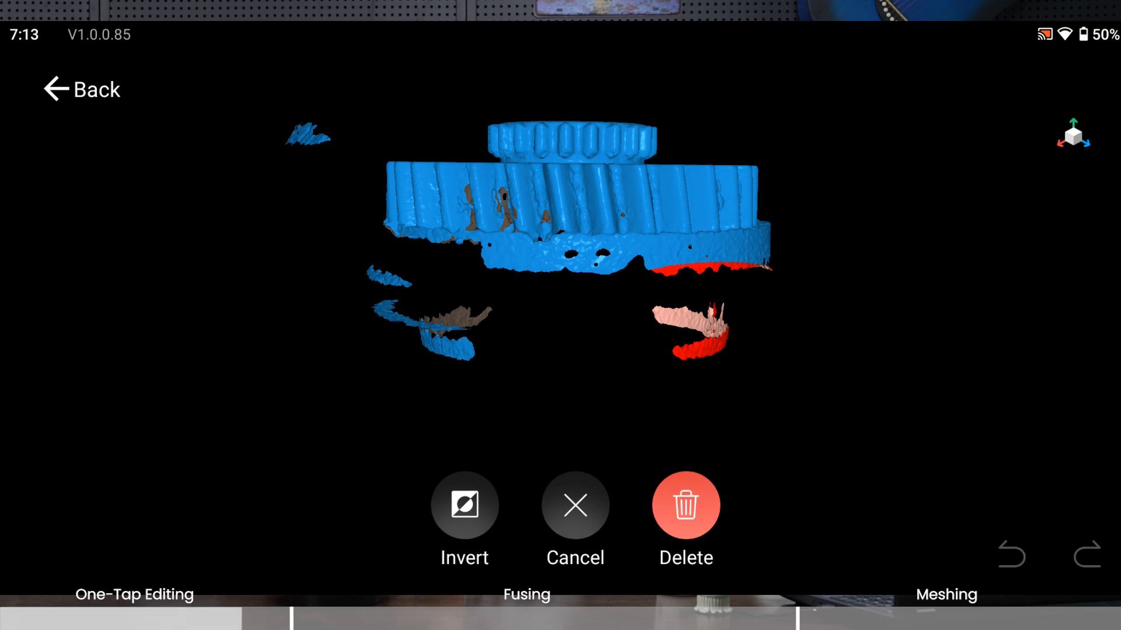
pyautogui.click(684, 505)
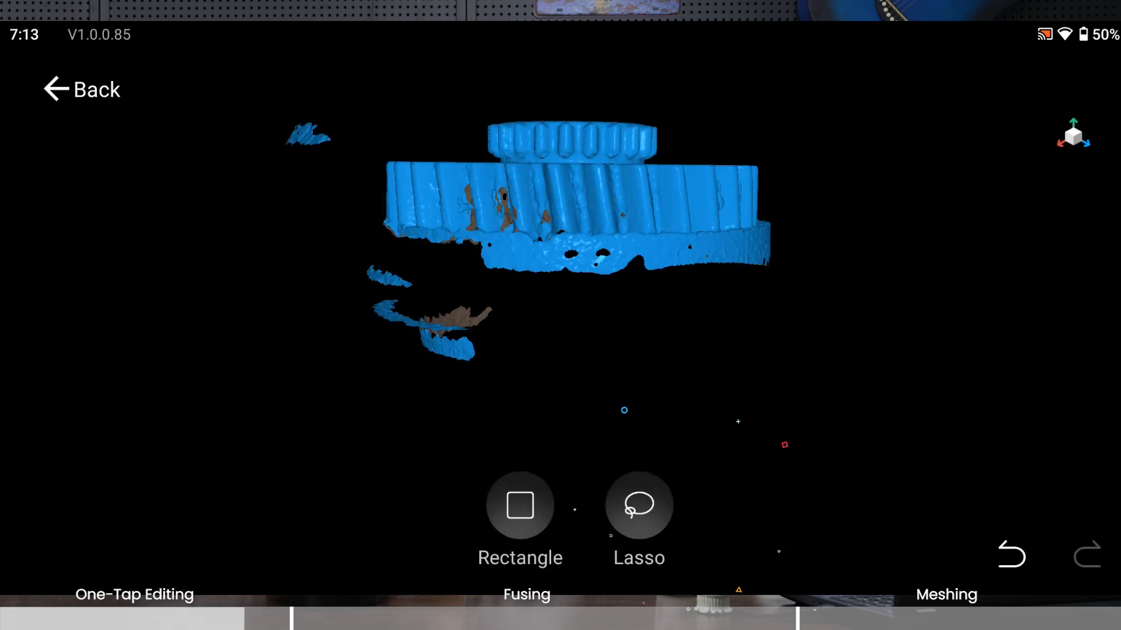
pyautogui.click(638, 506)
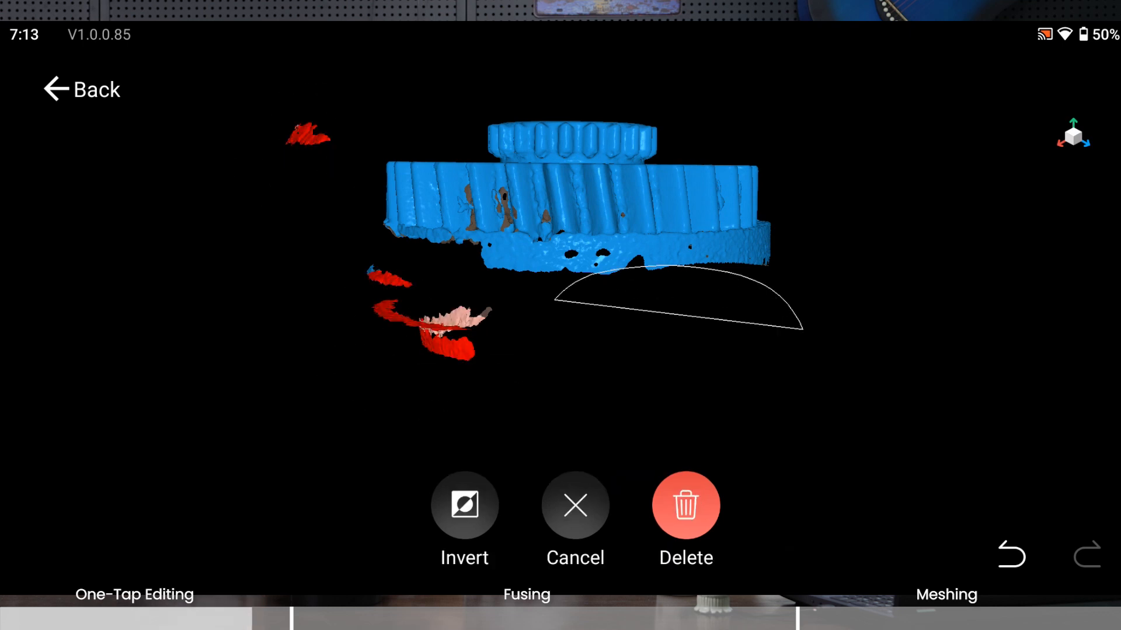
pyautogui.click(684, 505)
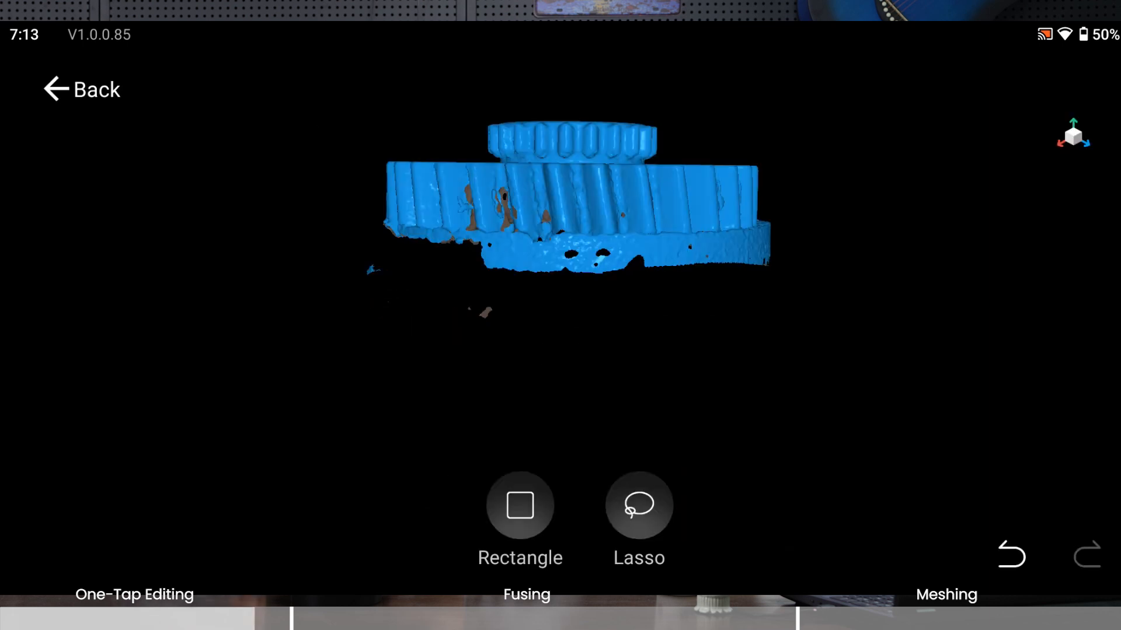
# Step: Try rectangle selection on remaining mesh bits, then return to a fresh scan
pyautogui.click(520, 506)
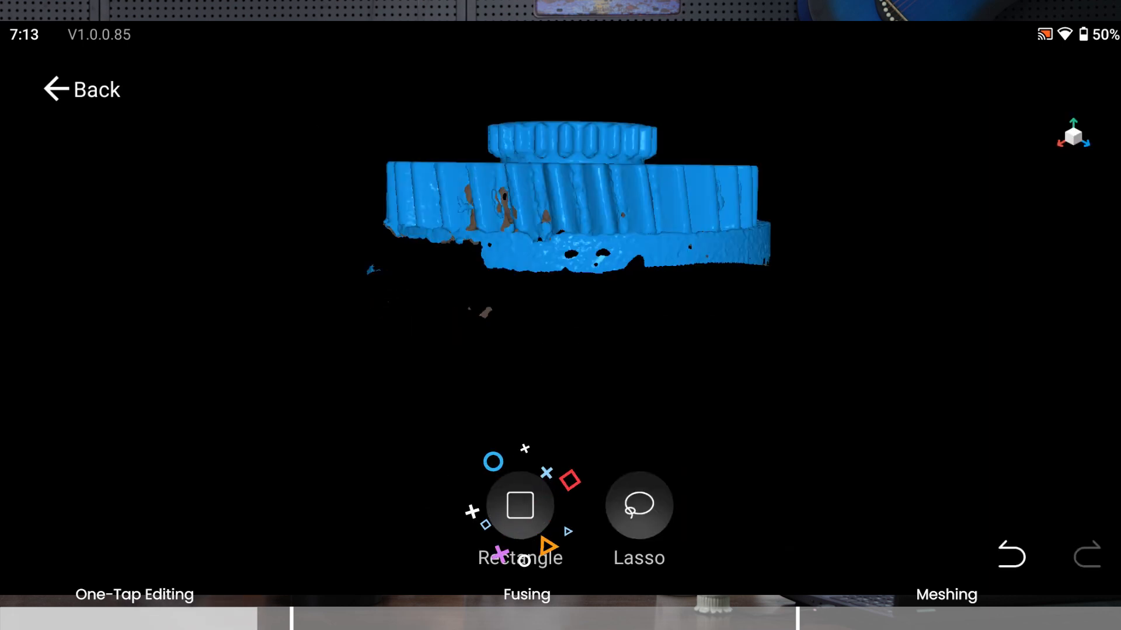
pyautogui.click(521, 506)
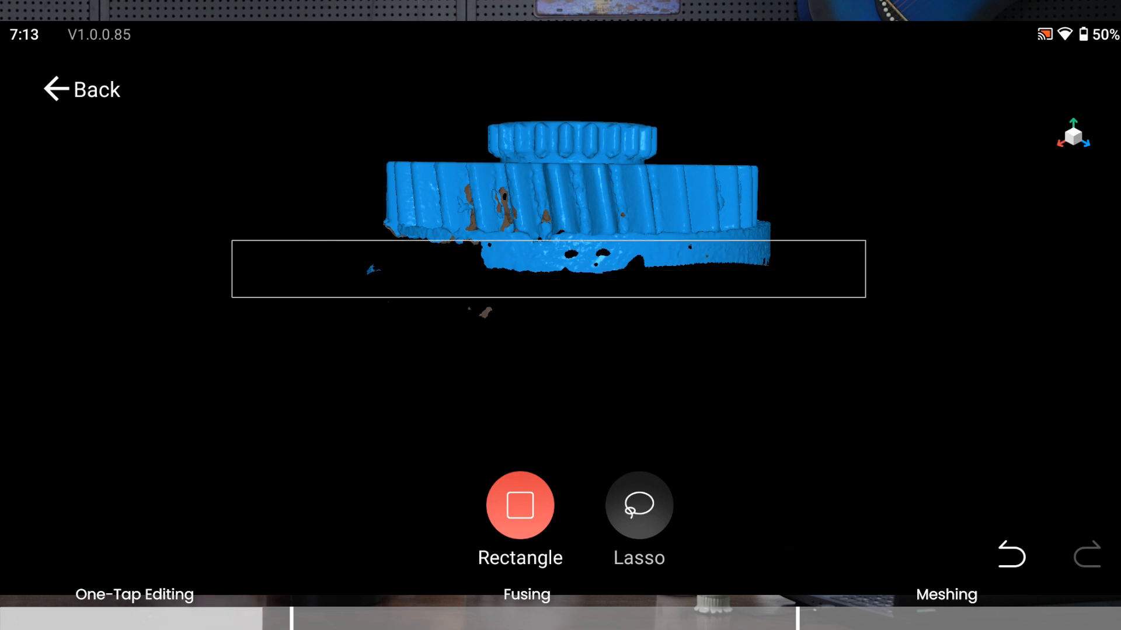
pyautogui.click(520, 505)
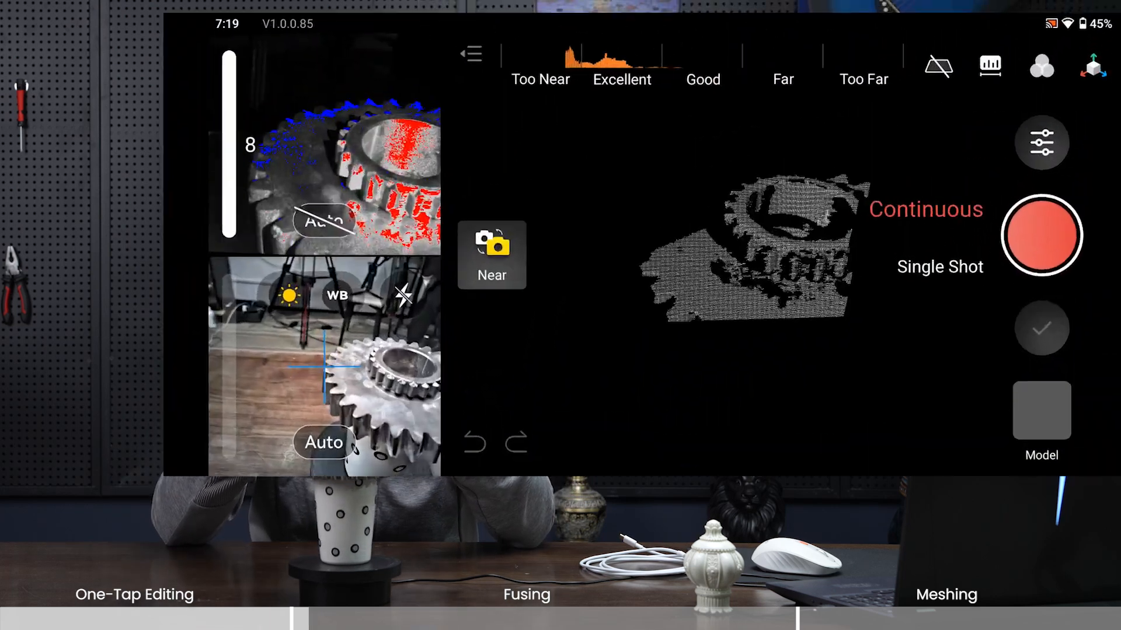
# Step: Record a second continuous scan of the cog on the cup and pause it at 772 frames
pyautogui.click(1040, 141)
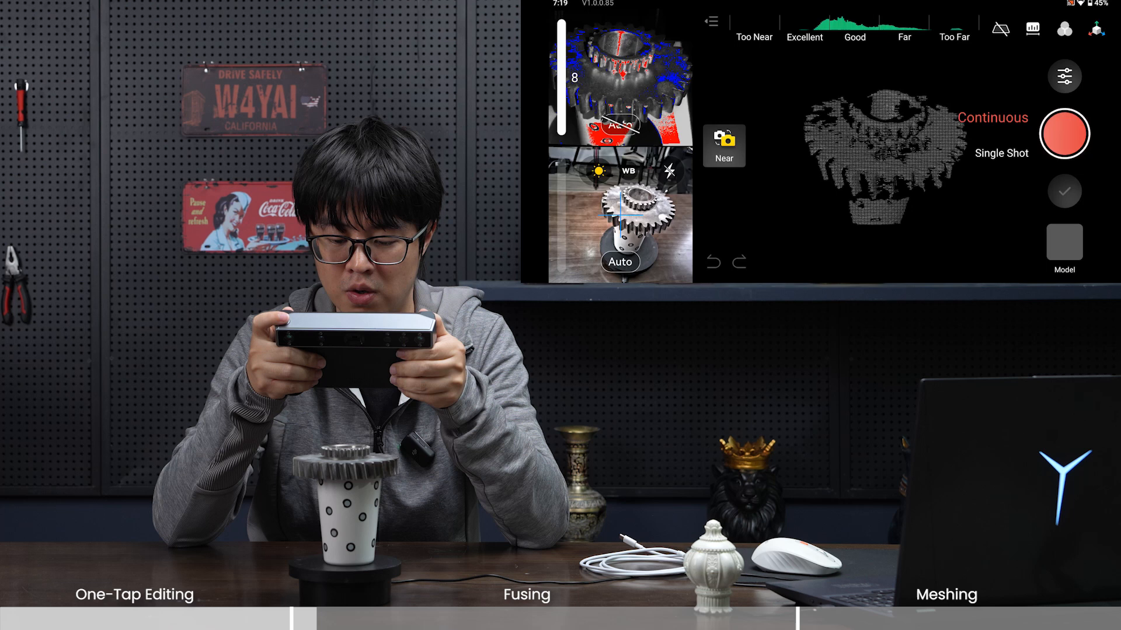
pyautogui.click(1064, 133)
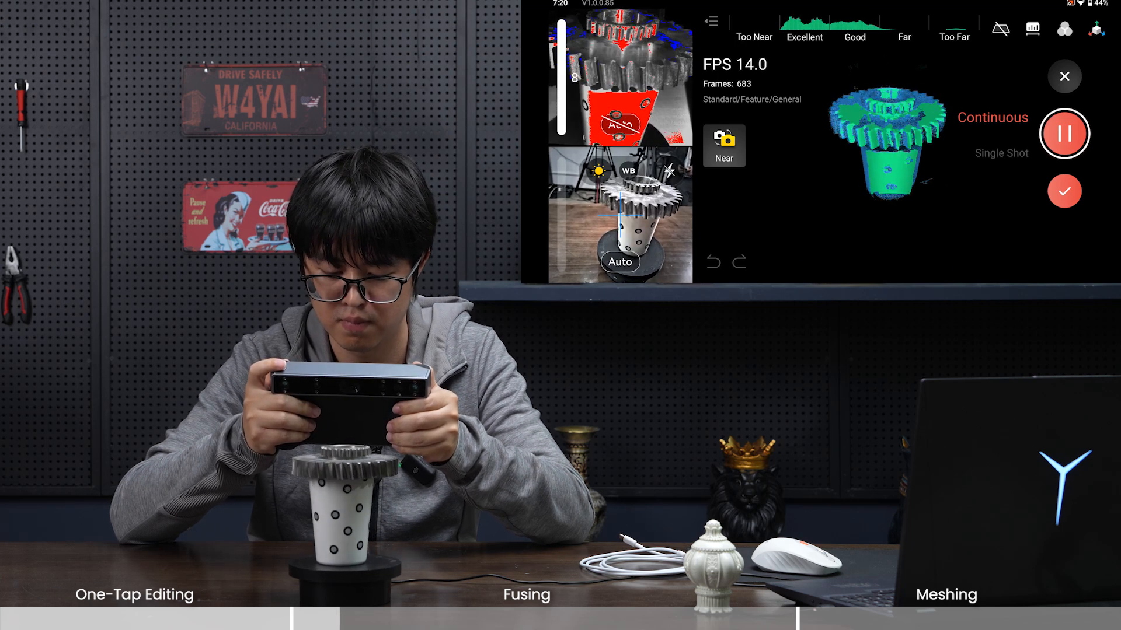
pyautogui.click(1064, 133)
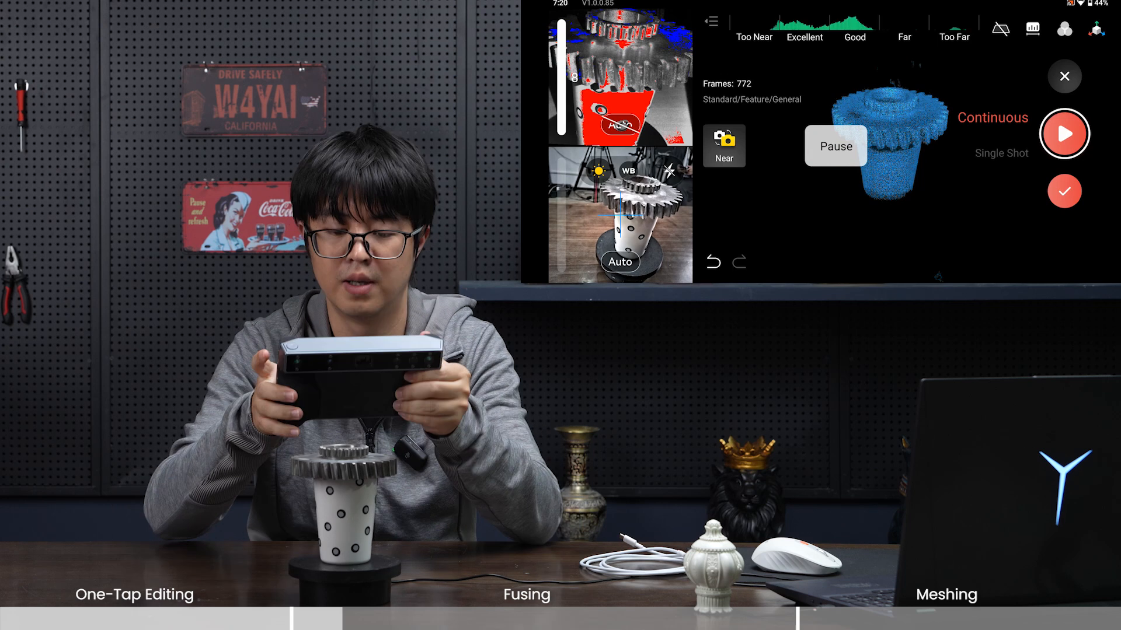
pyautogui.click(835, 146)
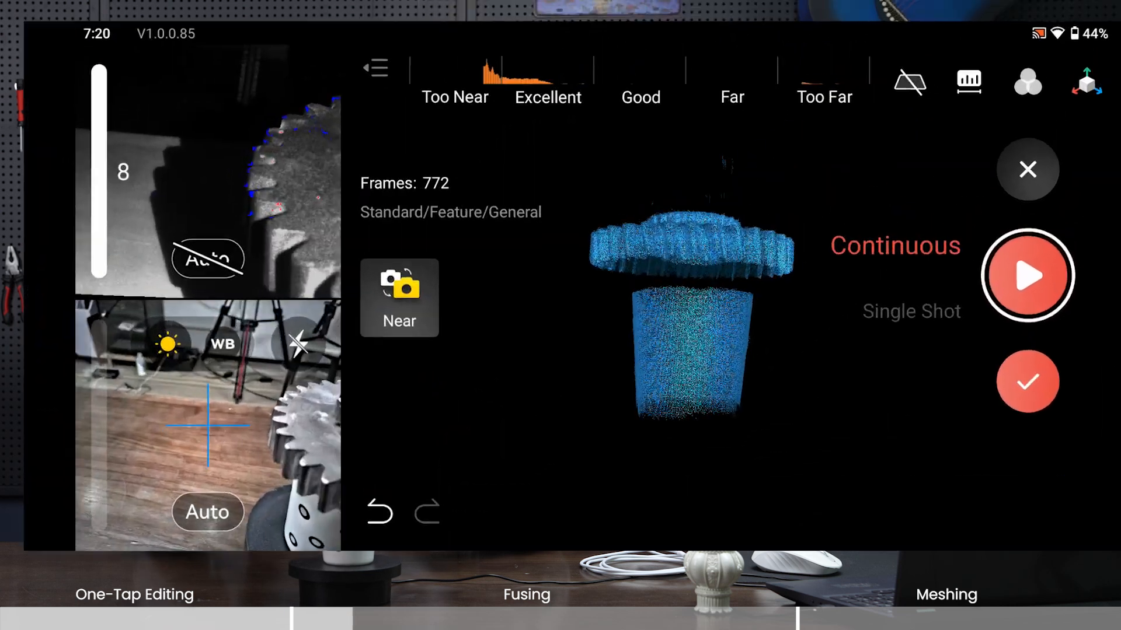
# Step: Finish the 772-frame scan and load its raw point cloud with fusion settings at standard 0.05 mm
pyautogui.click(1027, 169)
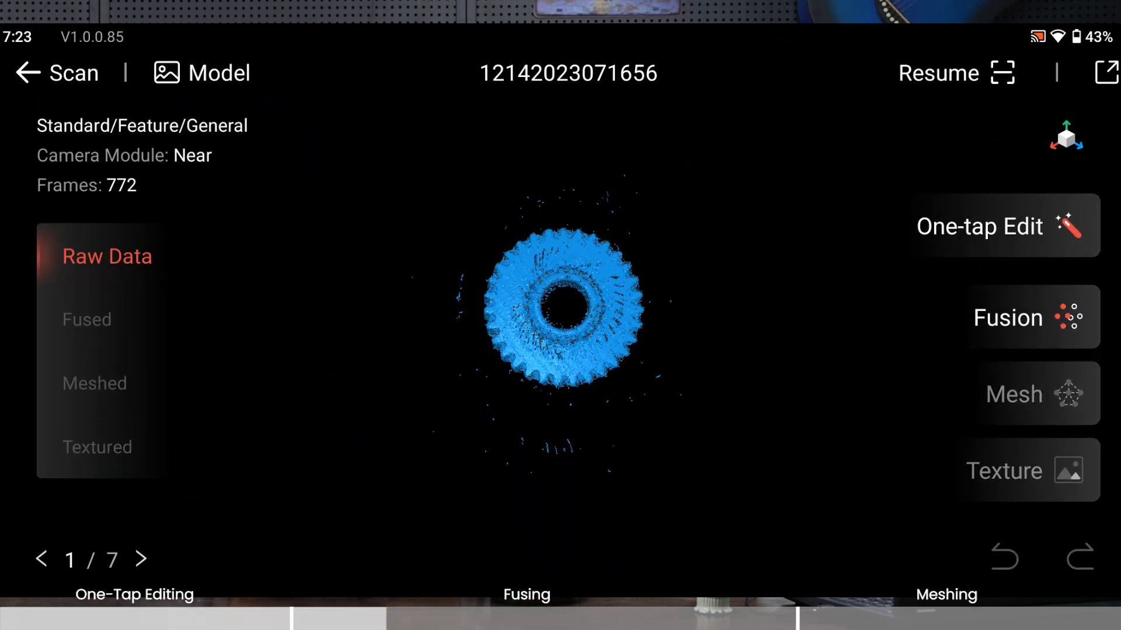
pyautogui.click(1027, 318)
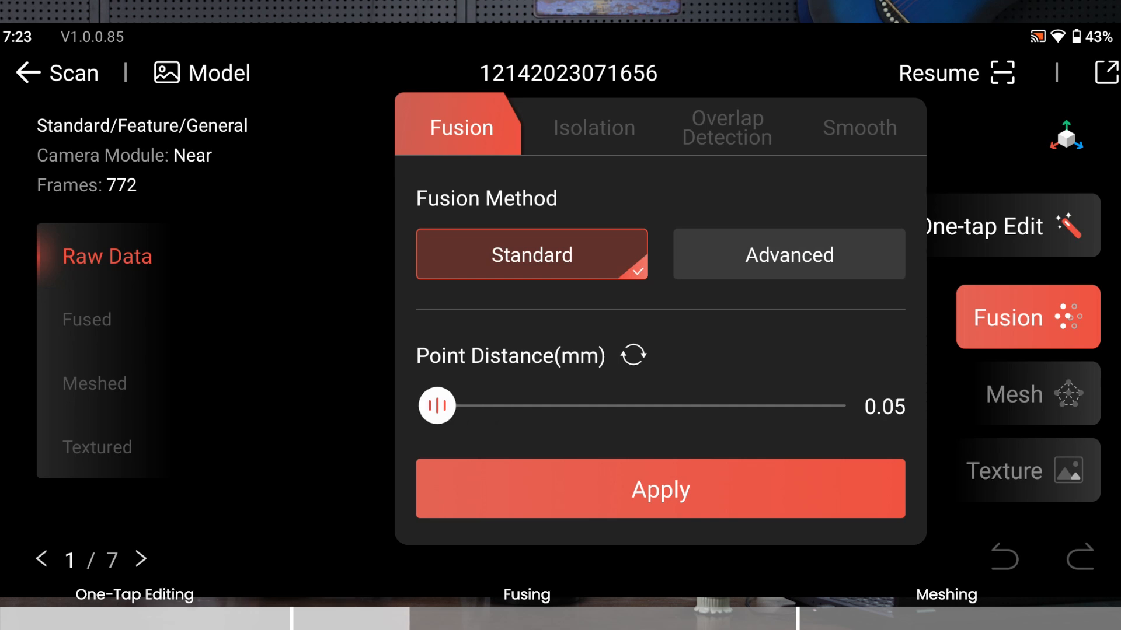
# Step: Fuse the raw scan with the standard method at a 0.31 mm point distance
pyautogui.click(788, 255)
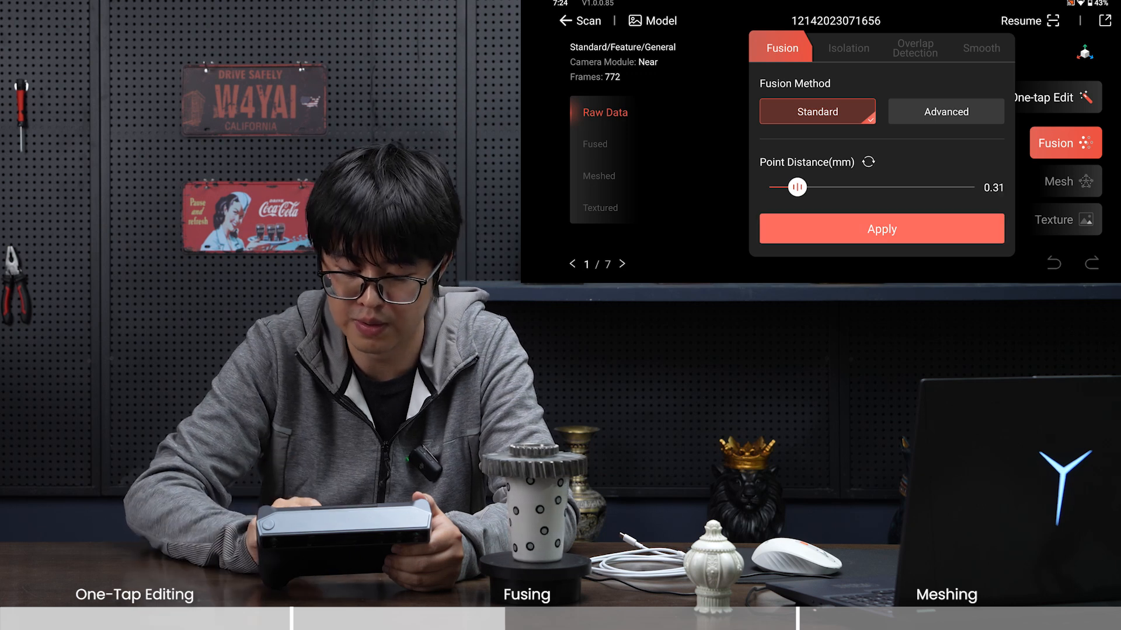
pyautogui.click(880, 229)
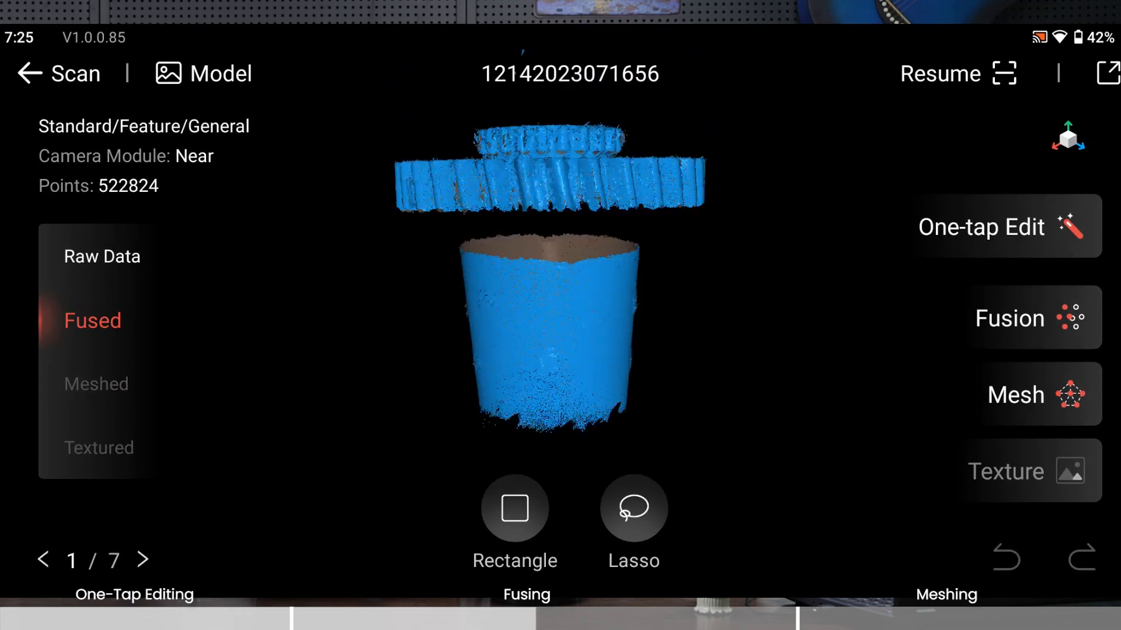
# Step: Start a rectangle selection on the fused cloud of the cog and cylinder
pyautogui.click(513, 508)
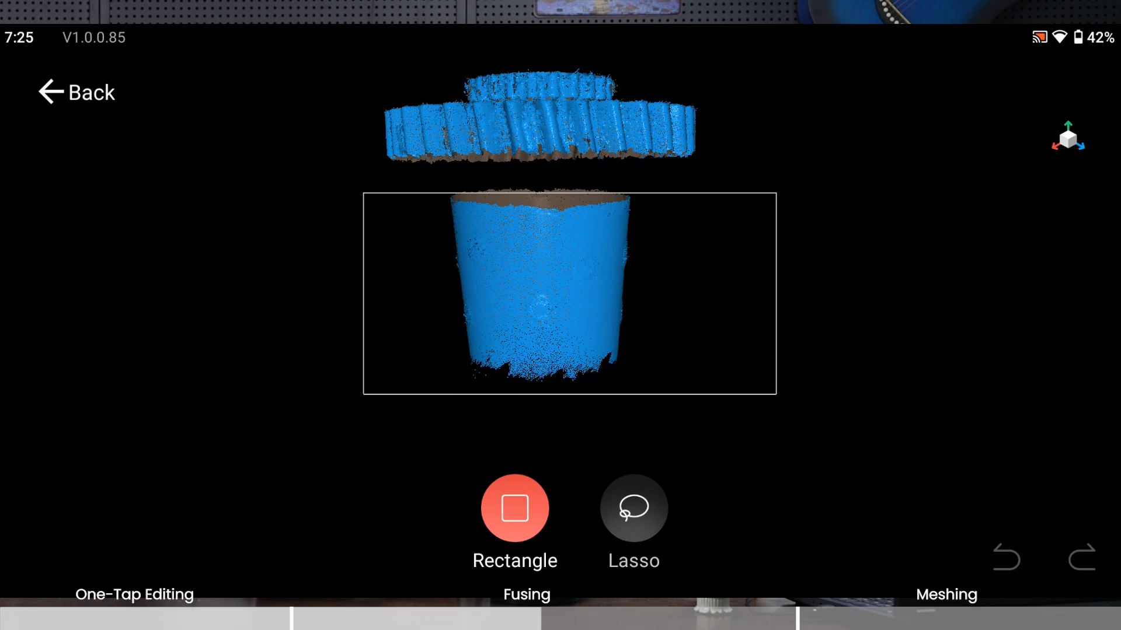
# Step: Box-select and delete the cylinder beneath the cog, leaving the gear at 430,248 points
pyautogui.click(513, 508)
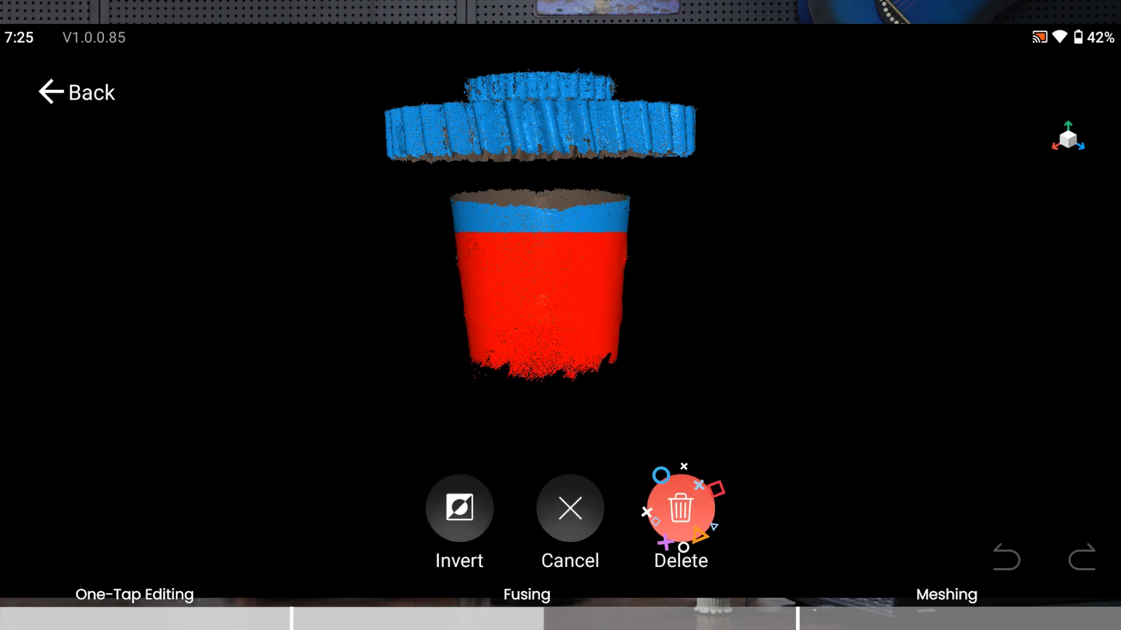
pyautogui.click(680, 509)
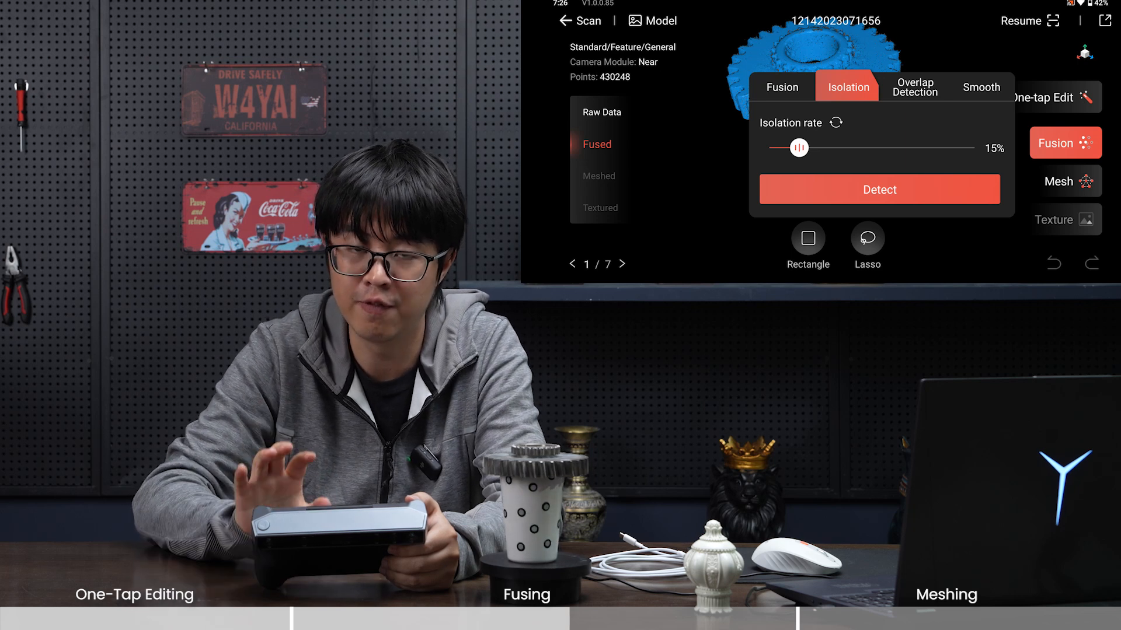
pyautogui.click(878, 189)
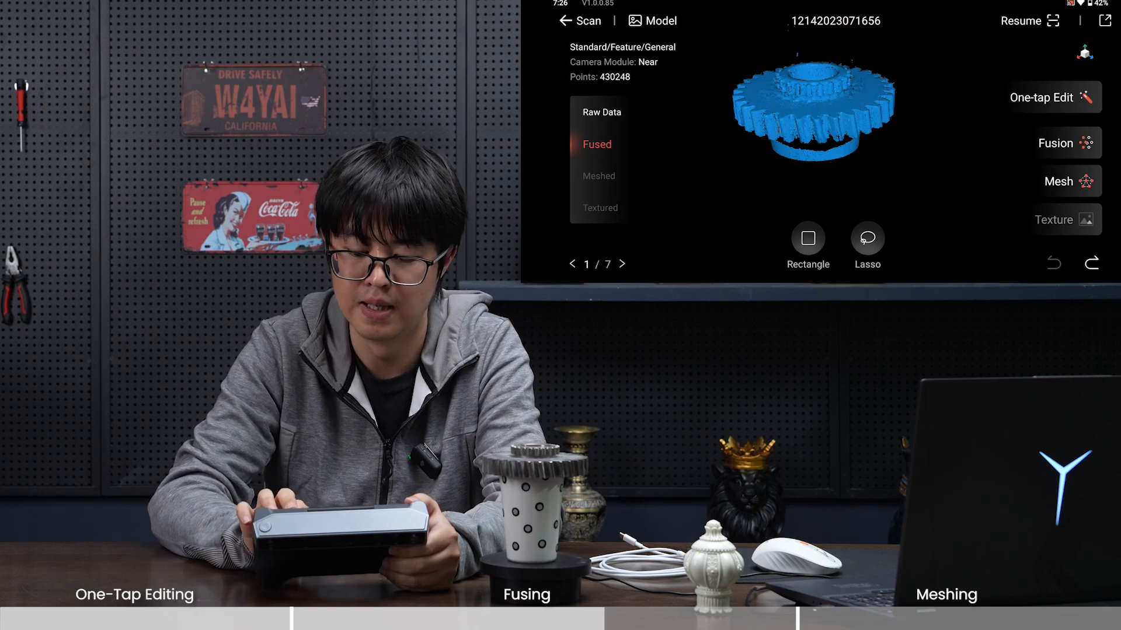
# Step: Detect isolated stray points at a 15% isolation rate and delete them, leaving 396,726 points
pyautogui.click(1065, 143)
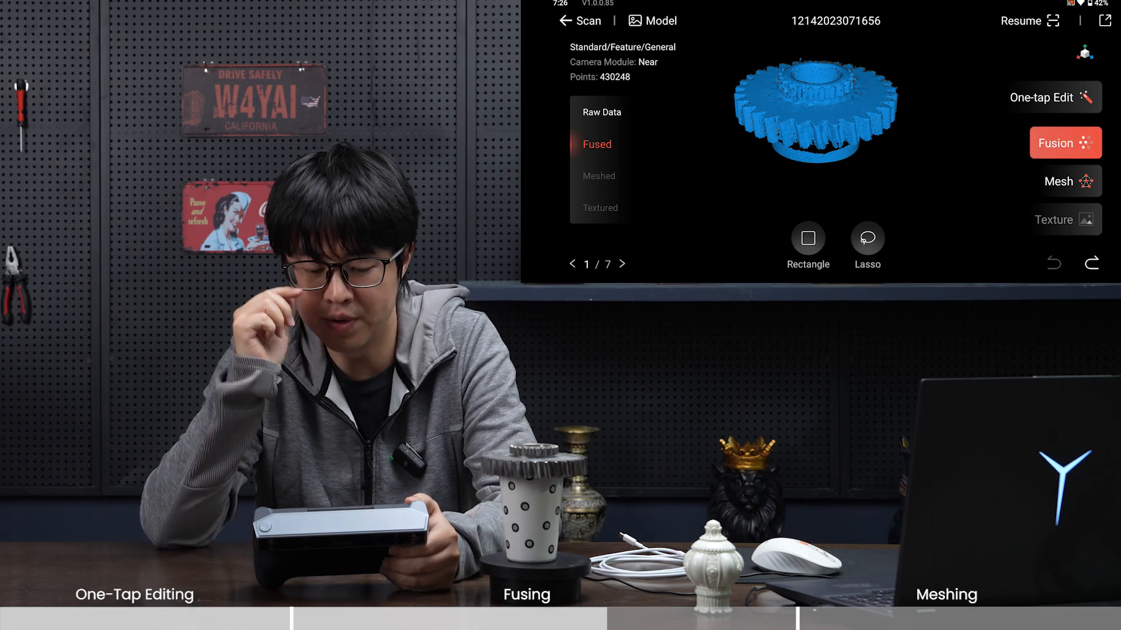
pyautogui.click(1065, 142)
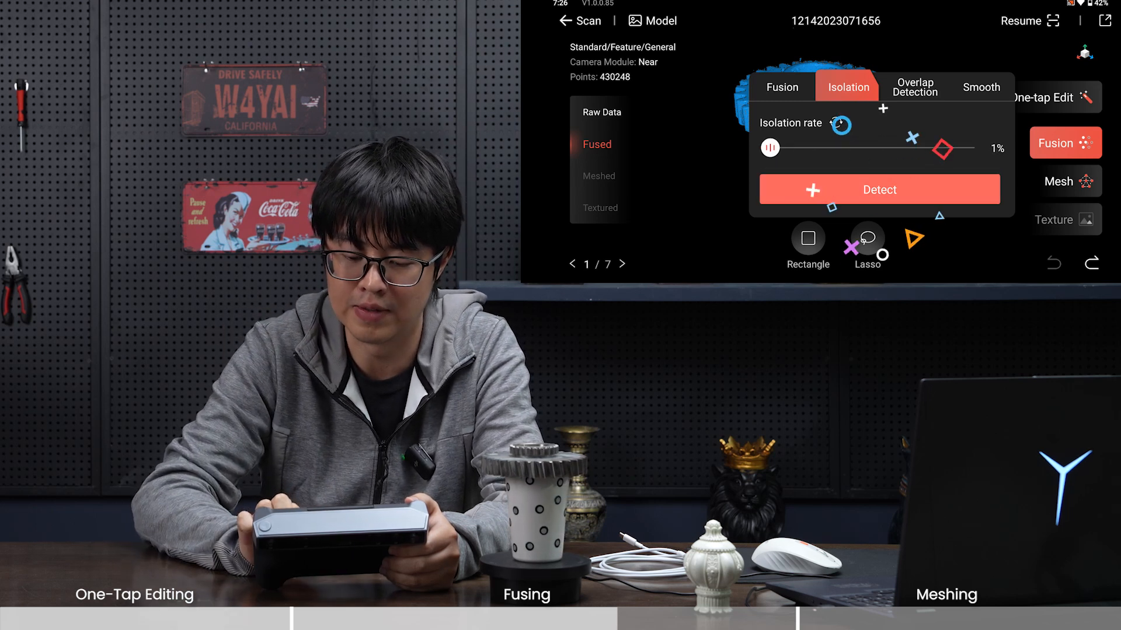
pyautogui.click(877, 189)
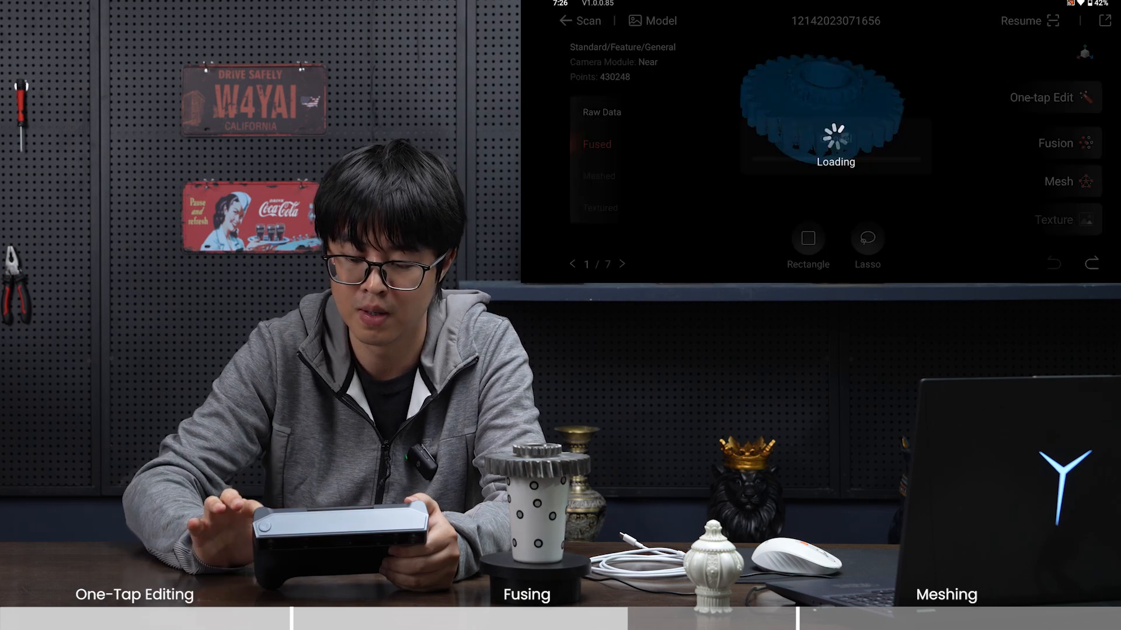
pyautogui.click(1066, 142)
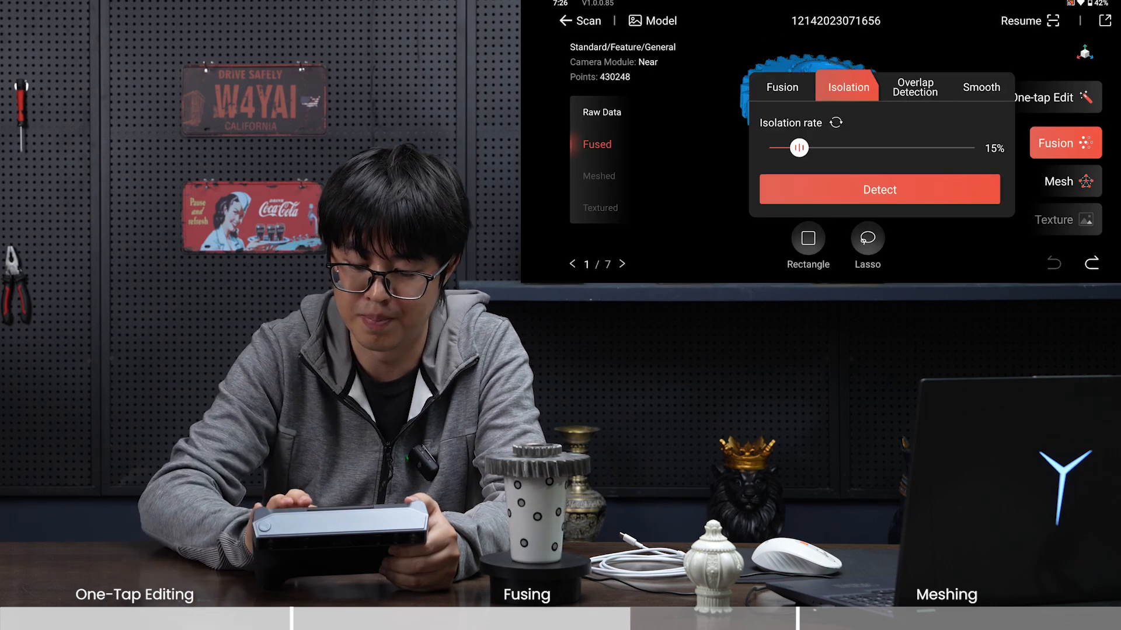
pyautogui.click(877, 189)
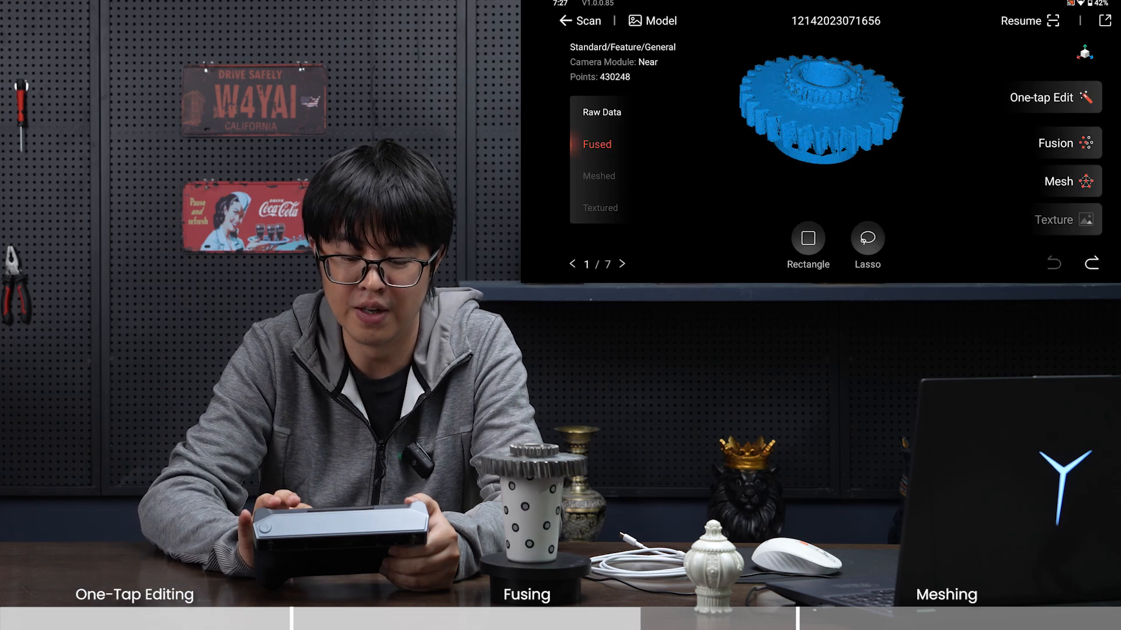
pyautogui.click(1064, 142)
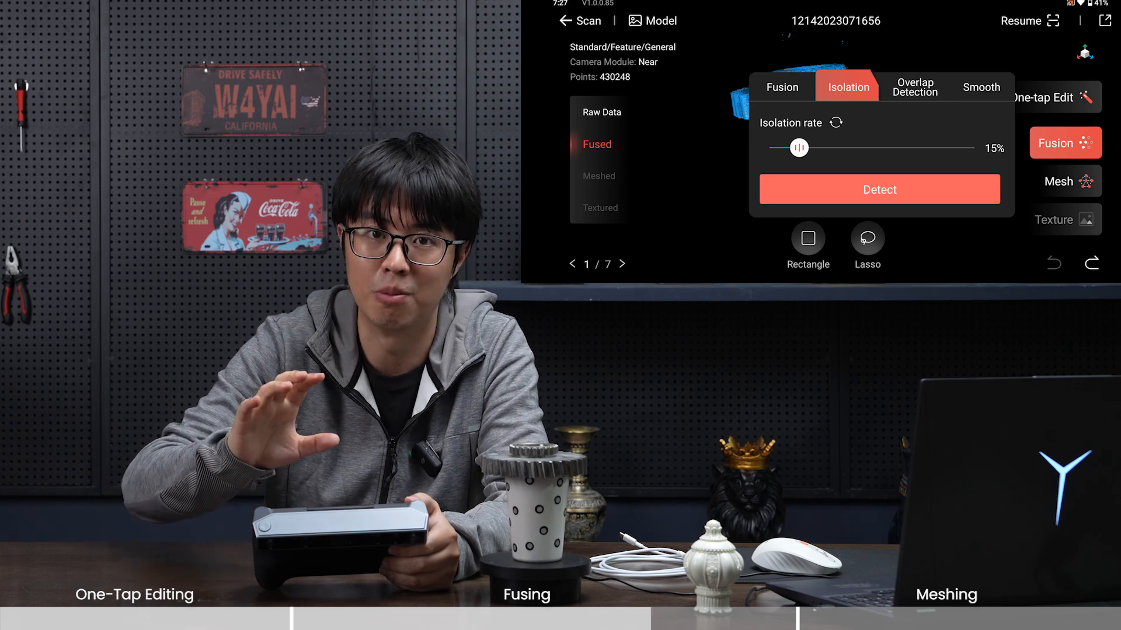
pyautogui.click(878, 189)
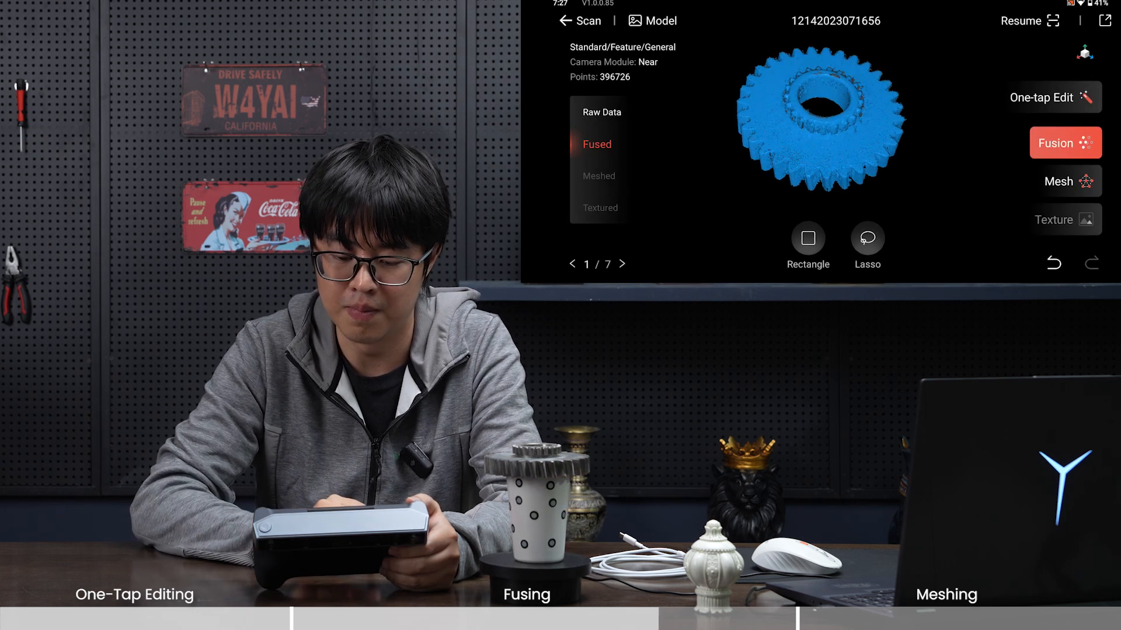
# Step: Delete the remaining stray points around the cog, leaving the fused cloud at 319,024 points
pyautogui.click(1065, 143)
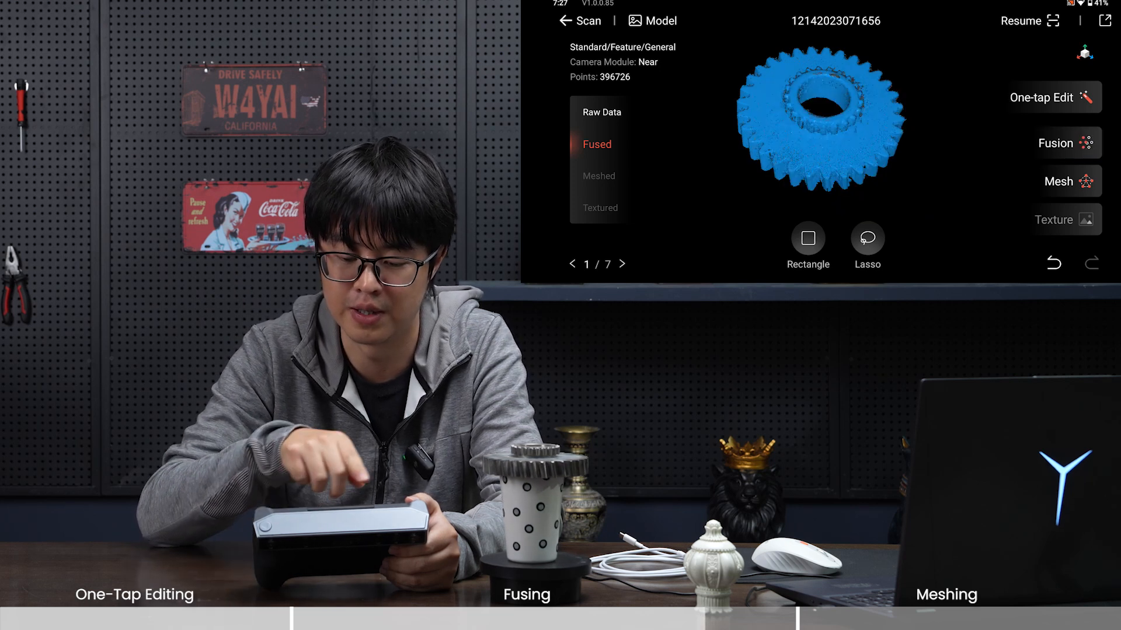
pyautogui.click(1052, 97)
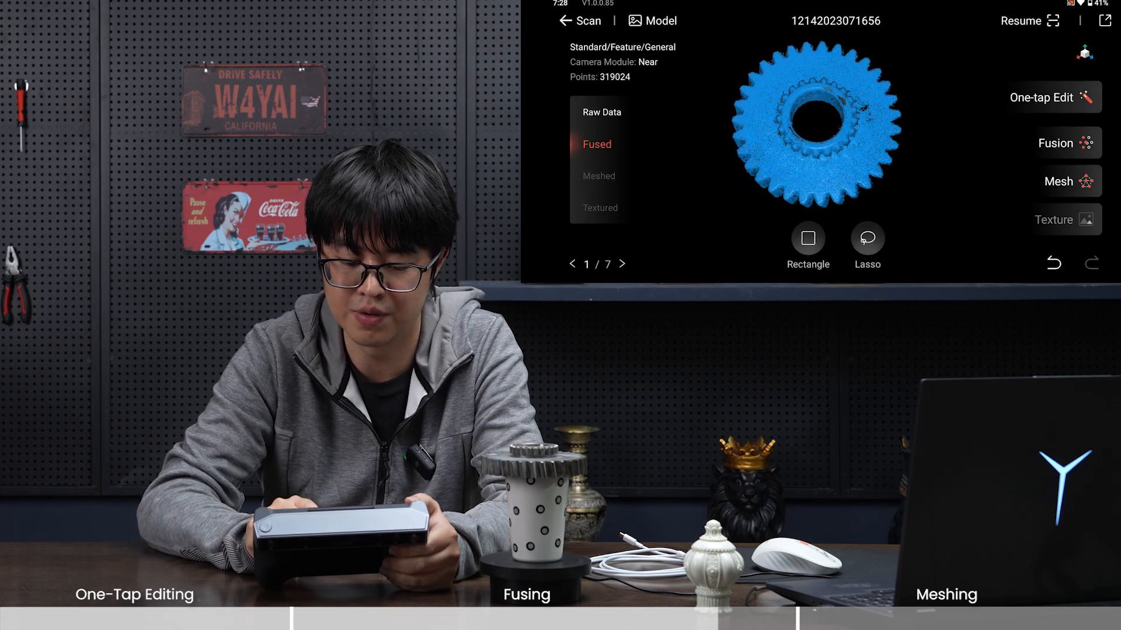
pyautogui.click(1064, 143)
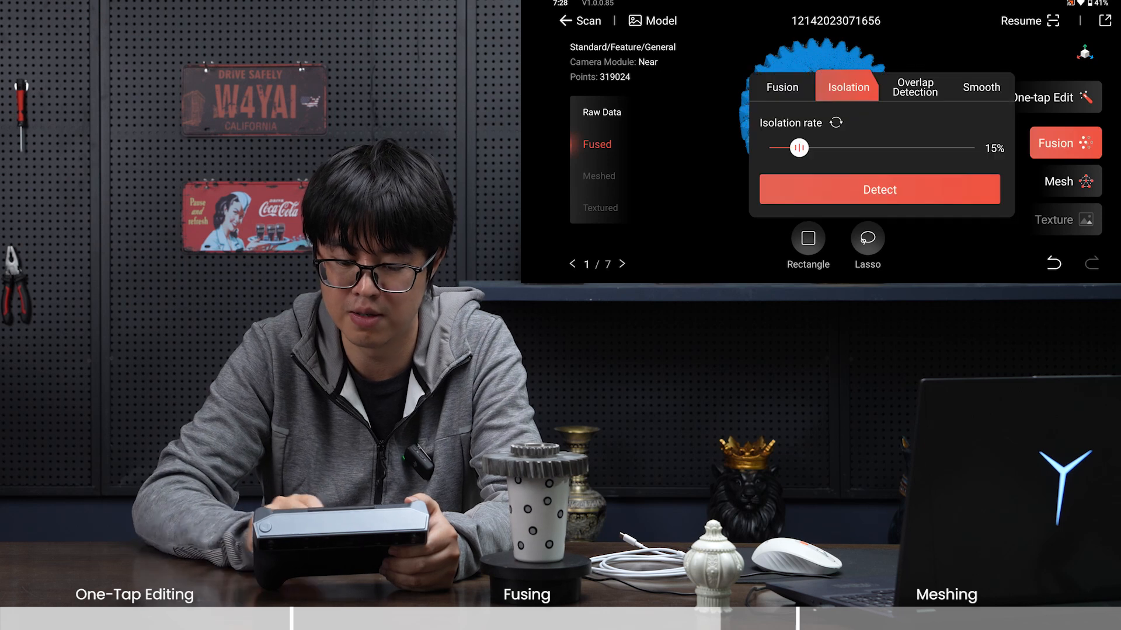
# Step: Smooth the fused cog point cloud at strength 10 over 10 passes
pyautogui.click(980, 87)
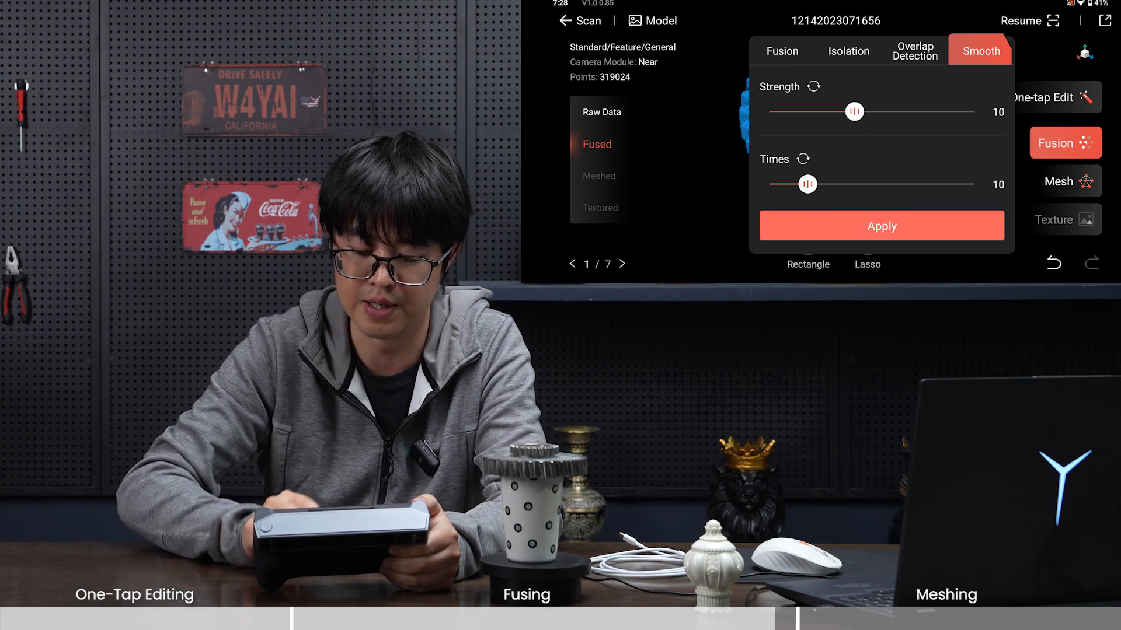
pyautogui.click(882, 225)
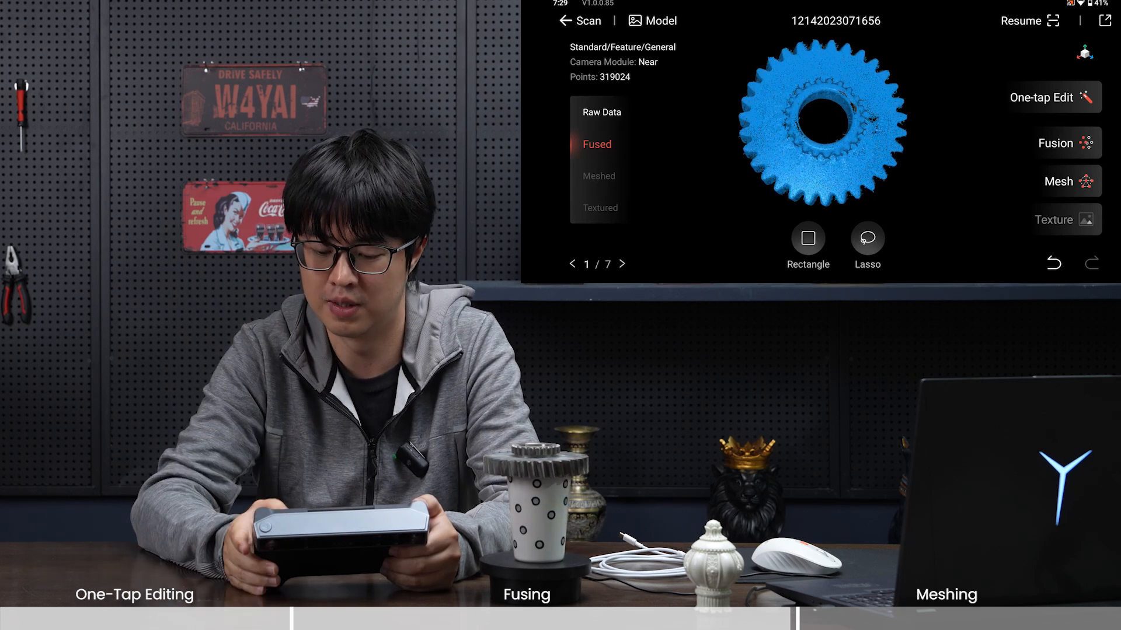
# Step: Mesh the fused cog cloud at quality 5.0 with hole filling off, giving 1,227,748 polygons
pyautogui.click(1065, 181)
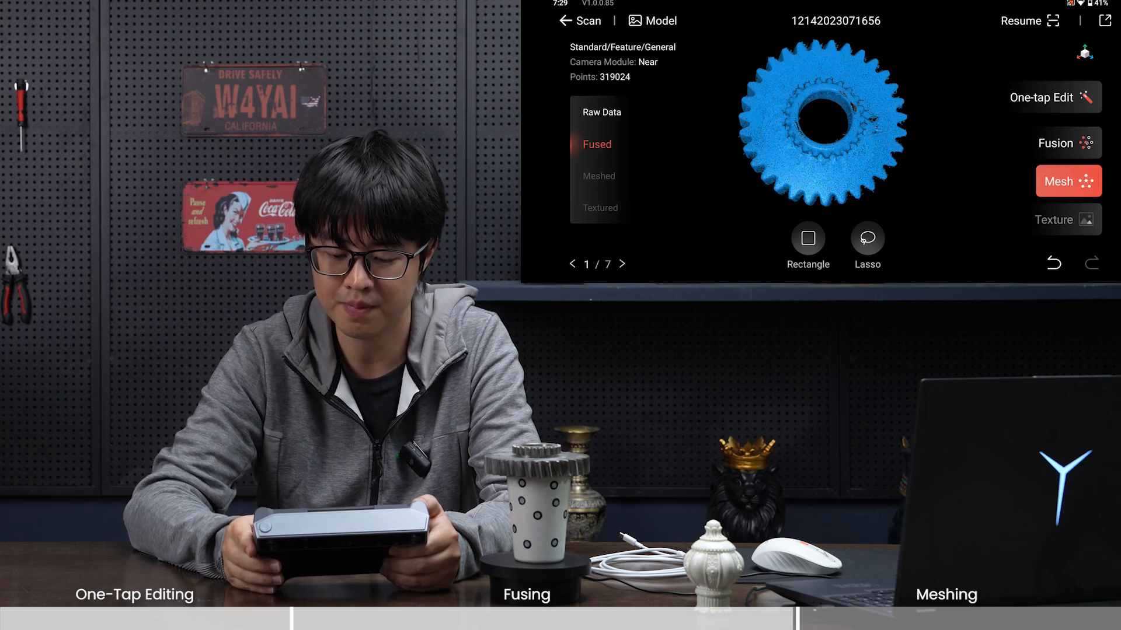
pyautogui.click(1068, 181)
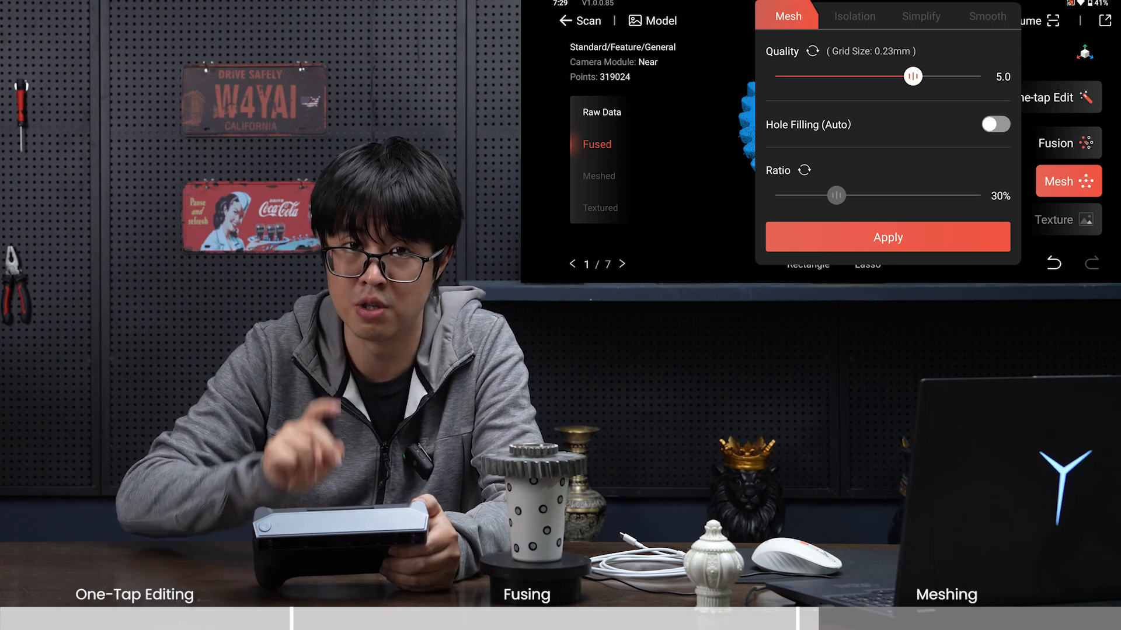
pyautogui.click(887, 237)
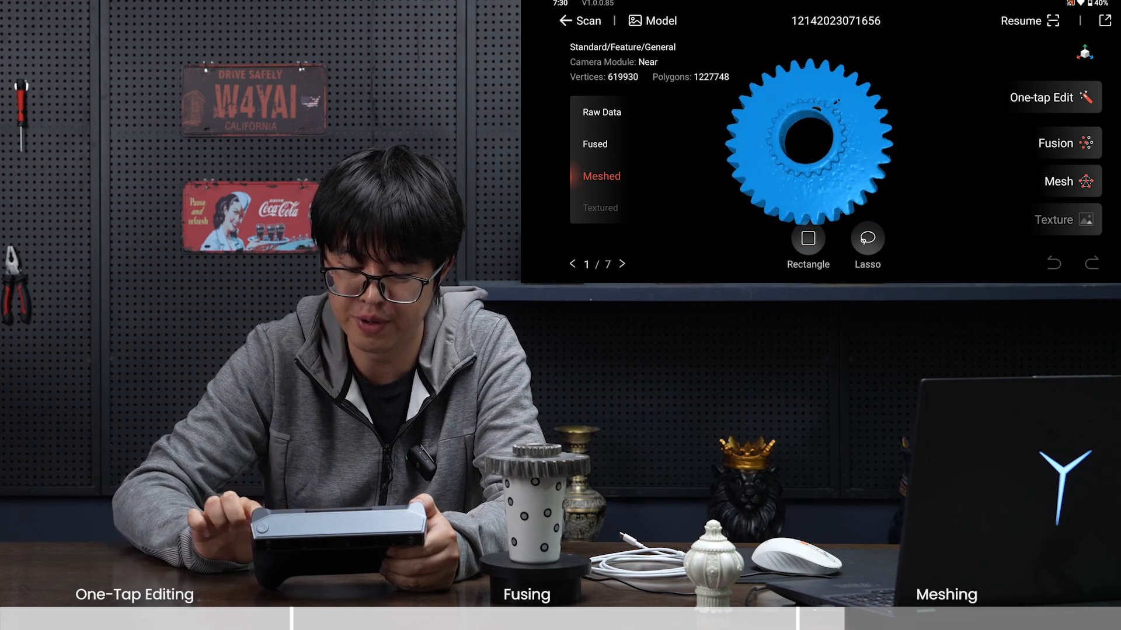
# Step: Re-mesh the cog with automatic hole filling on, overwriting the earlier mesh and filling the bore
pyautogui.click(1058, 181)
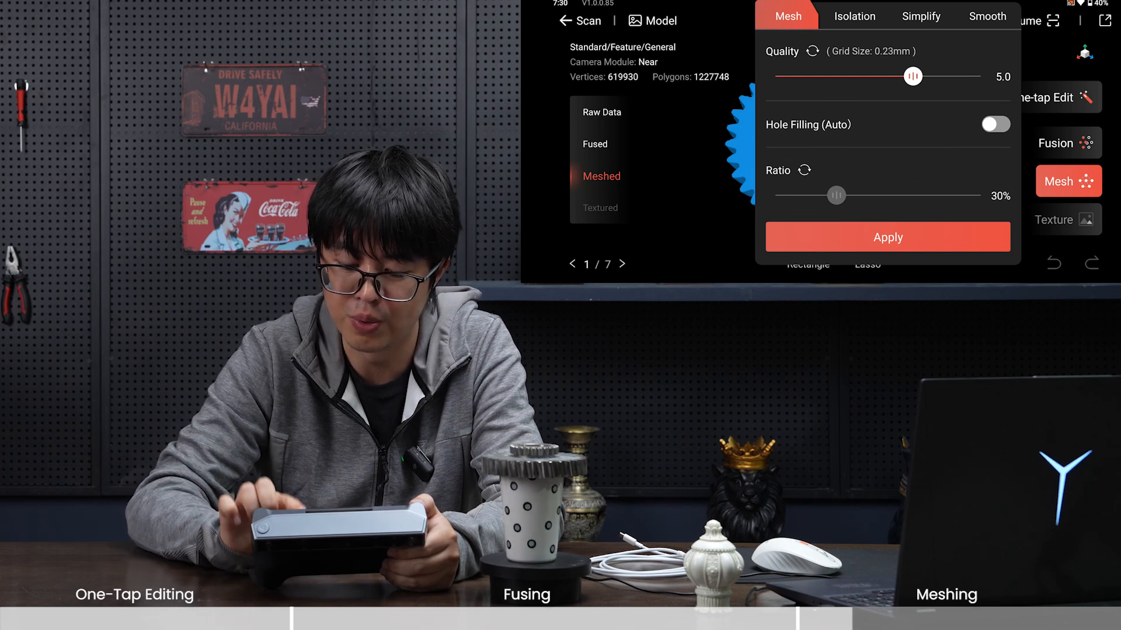
pyautogui.click(995, 125)
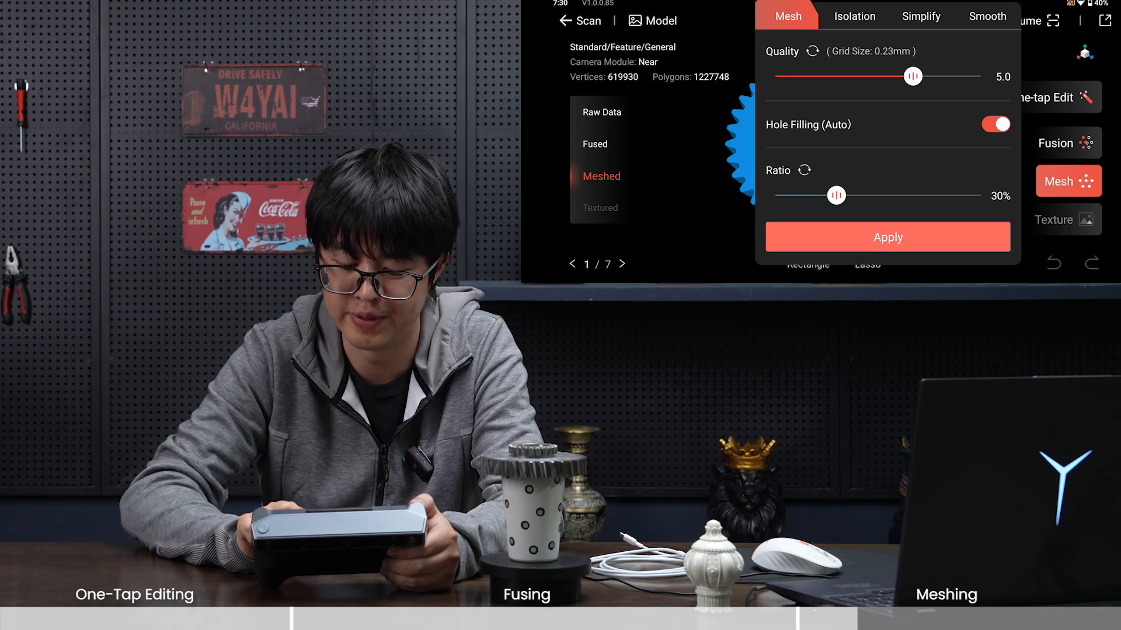
pyautogui.click(887, 237)
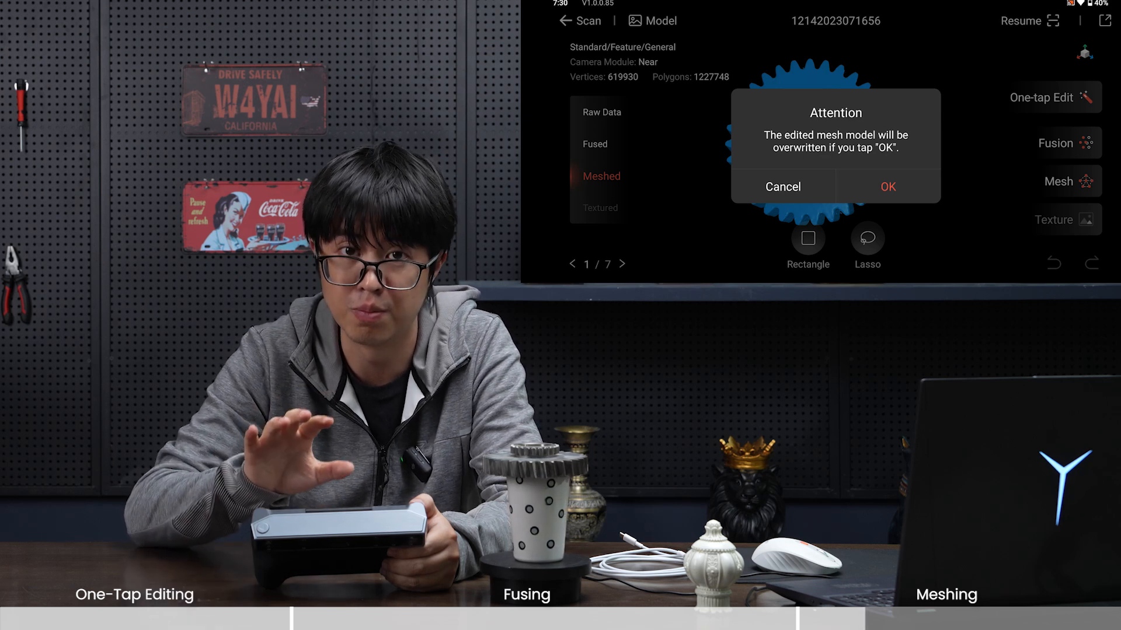
pyautogui.click(887, 187)
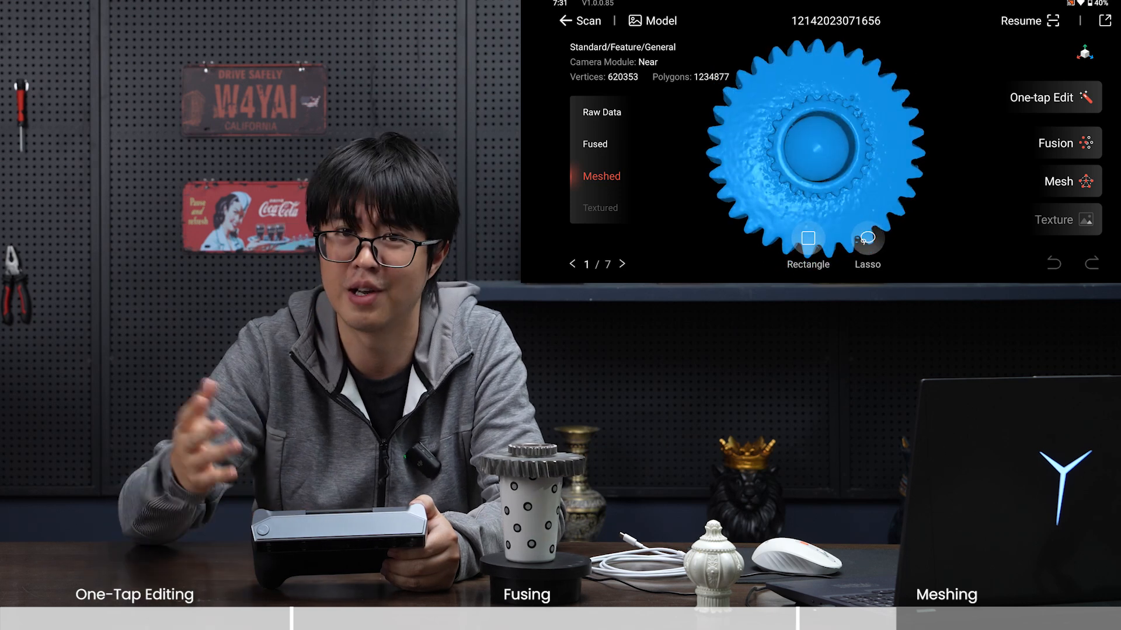
# Step: Rebuild the cog mesh with a 3% hole-filling ratio so the centre bore stays open
pyautogui.click(1068, 181)
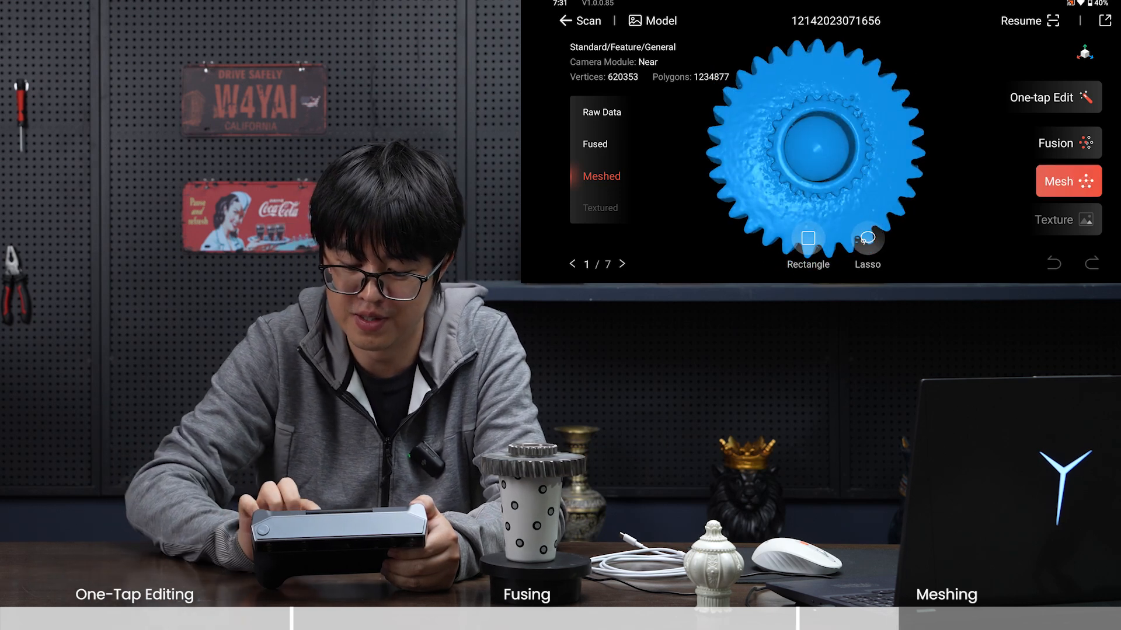
pyautogui.click(1068, 181)
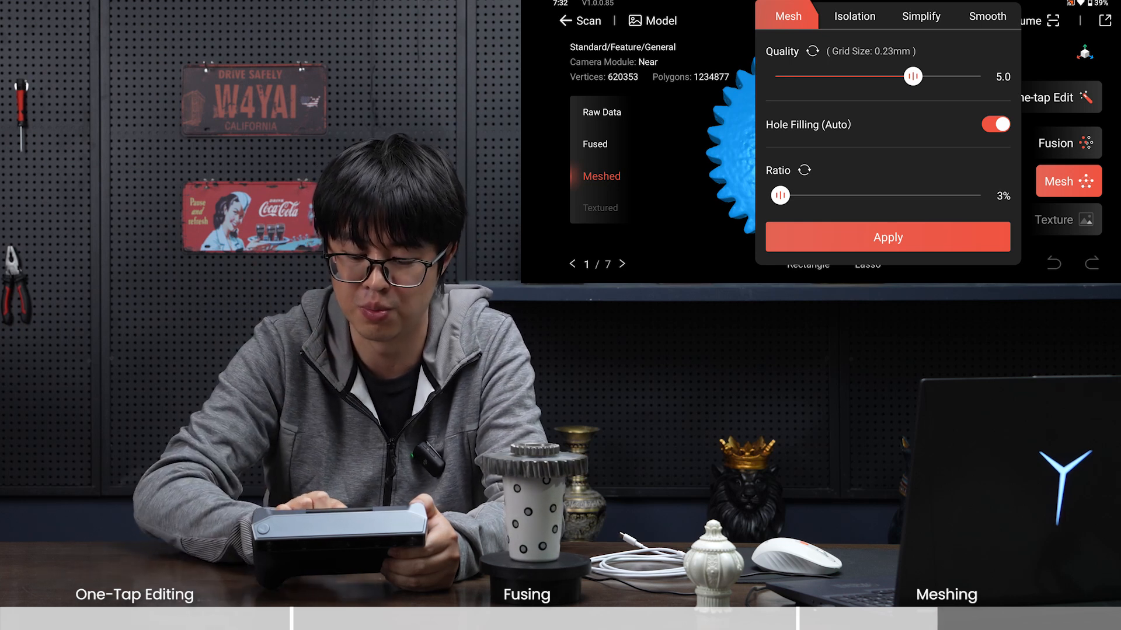
pyautogui.click(887, 237)
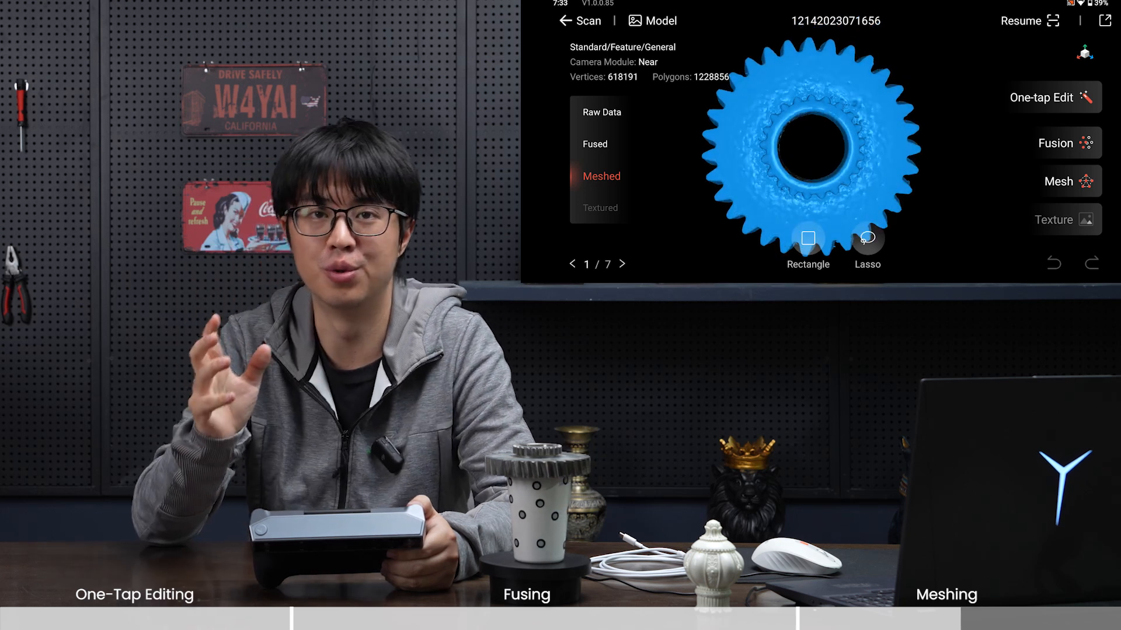
# Step: Detect and strip isolated fragments from the cog mesh at 15%, leaving 1,210,656 polygons
pyautogui.click(1068, 180)
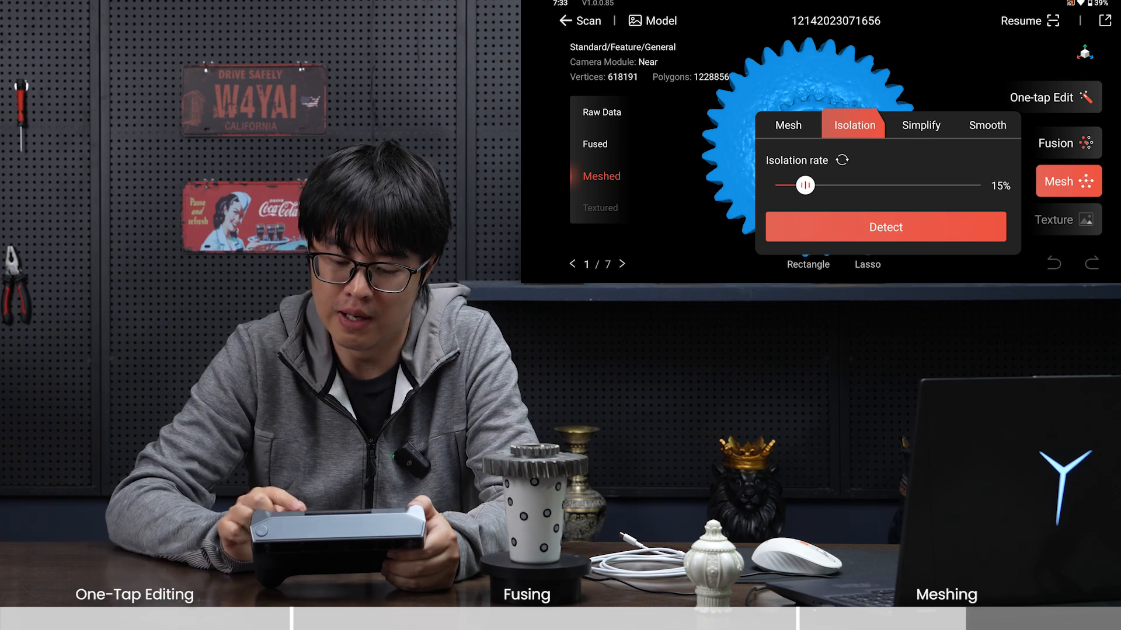
pyautogui.click(885, 227)
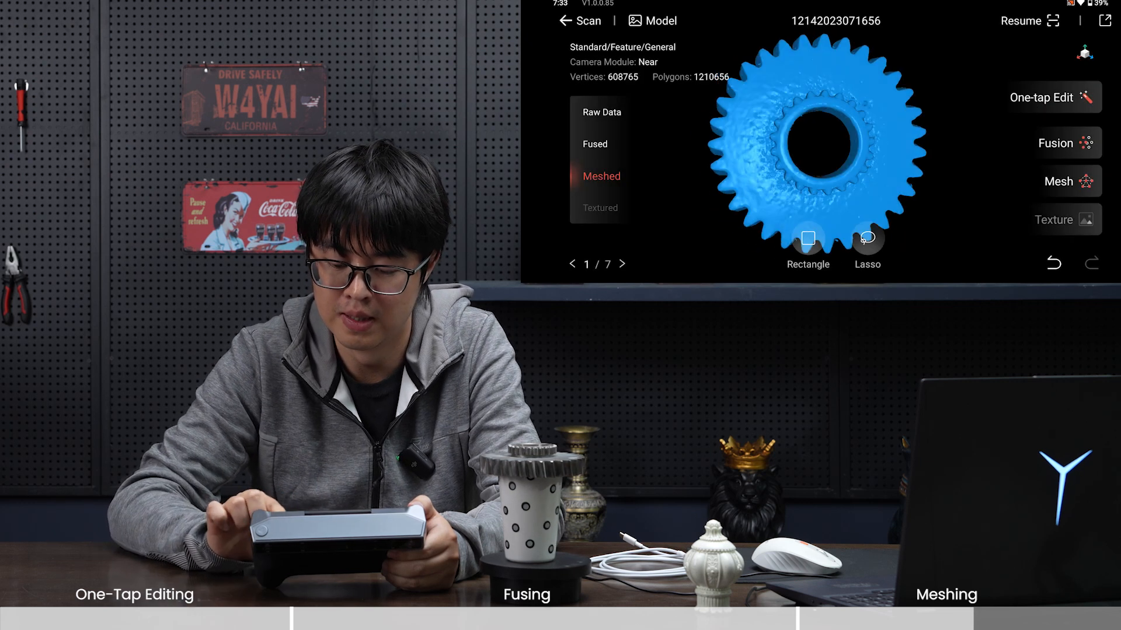
pyautogui.click(1068, 181)
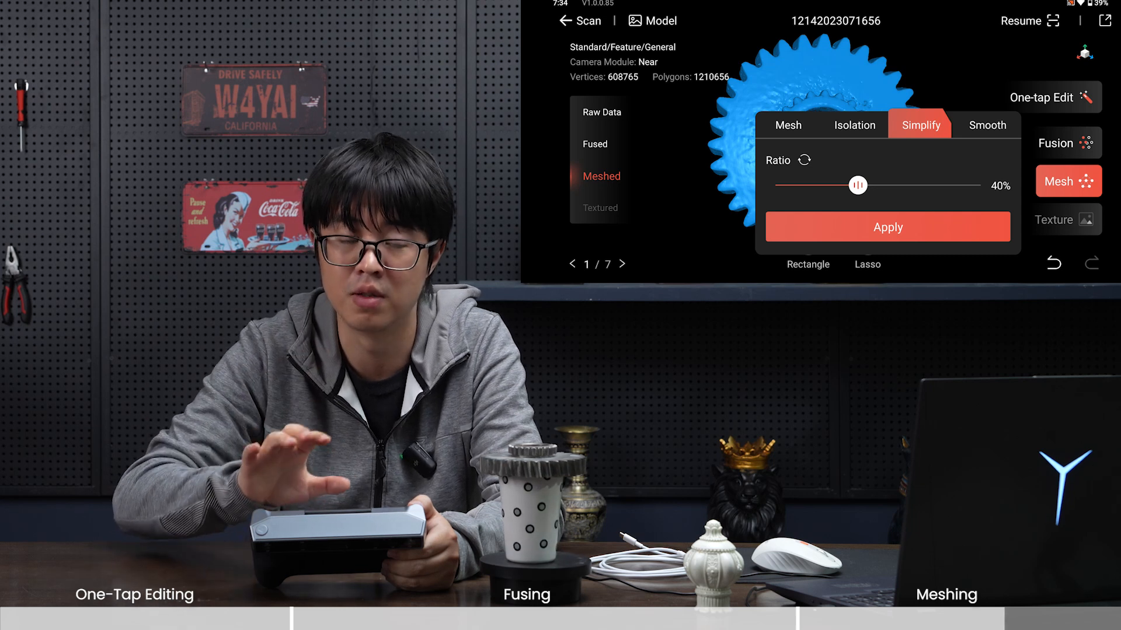
# Step: Simplify the cog mesh at a 40% ratio, reducing it to 726,393 polygons
pyautogui.click(887, 226)
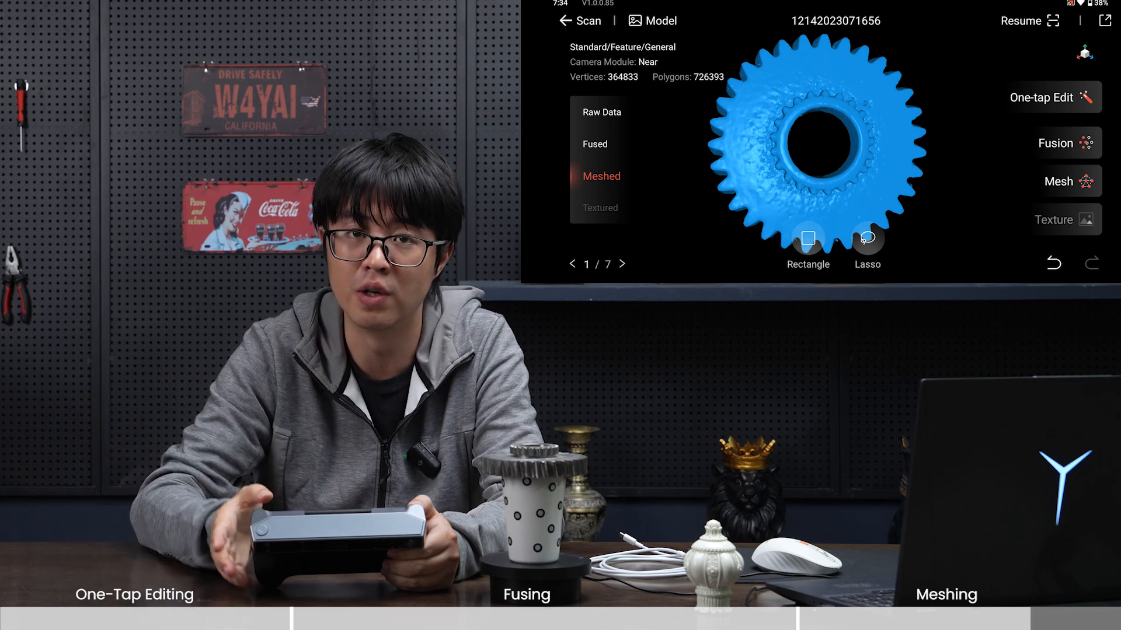
pyautogui.click(1064, 181)
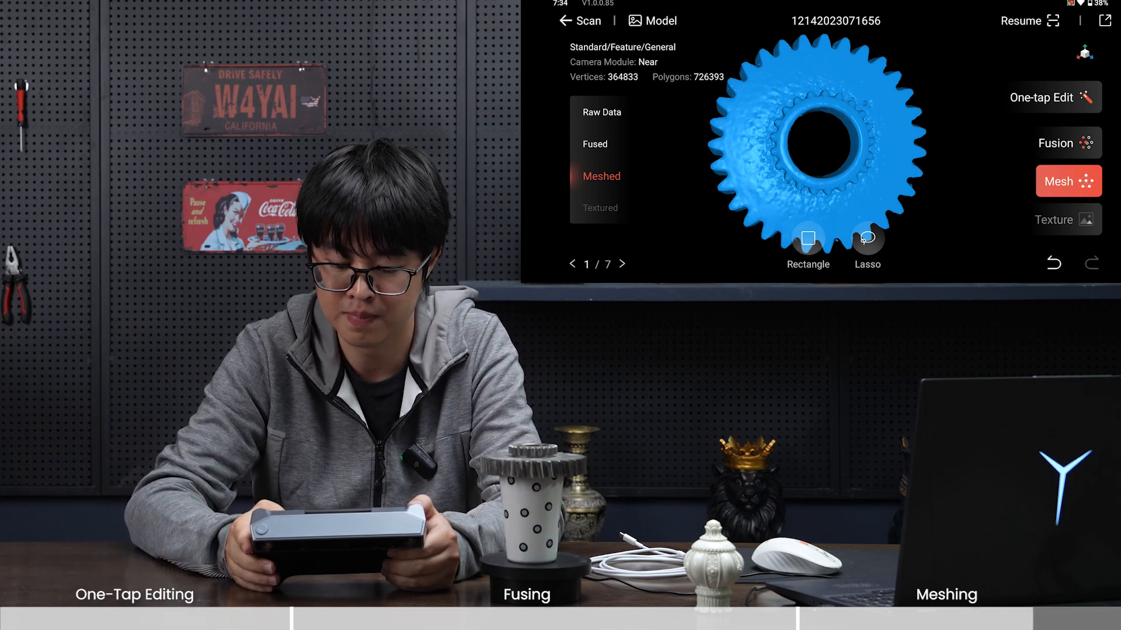
# Step: Smooth the cog surface at 30% strength over 3 passes, run twice
pyautogui.click(1068, 181)
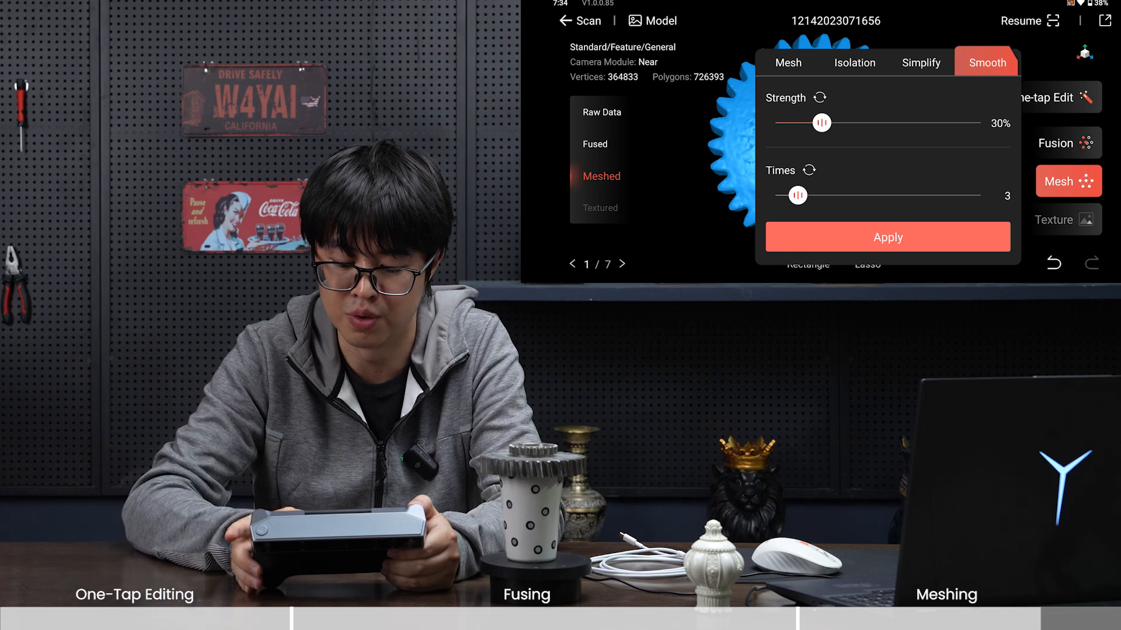
pyautogui.click(887, 237)
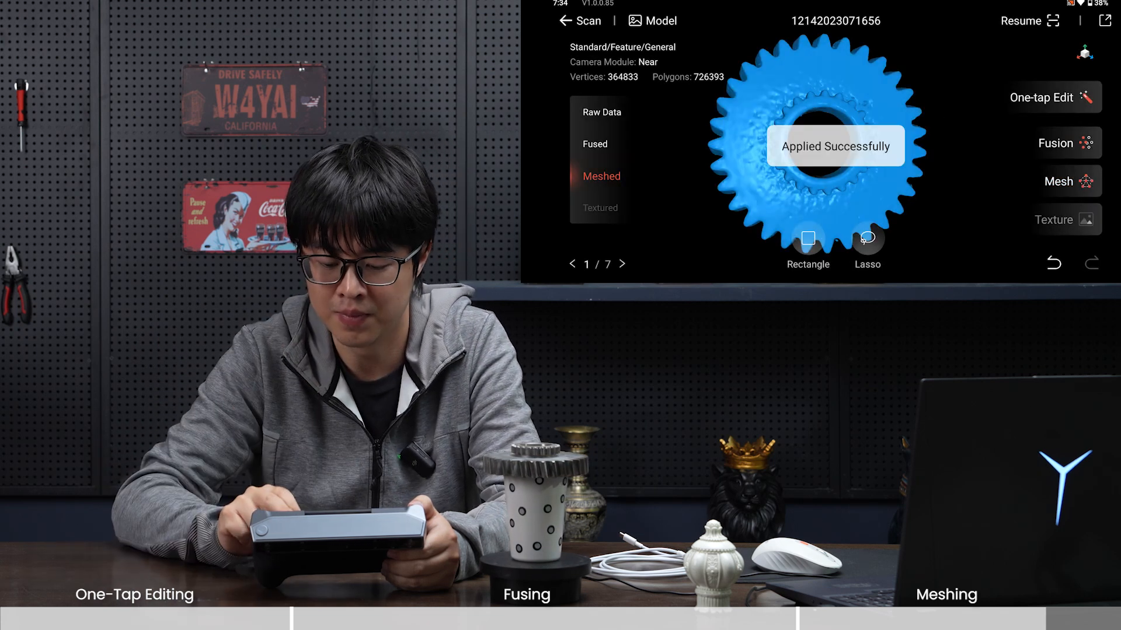
pyautogui.click(1068, 181)
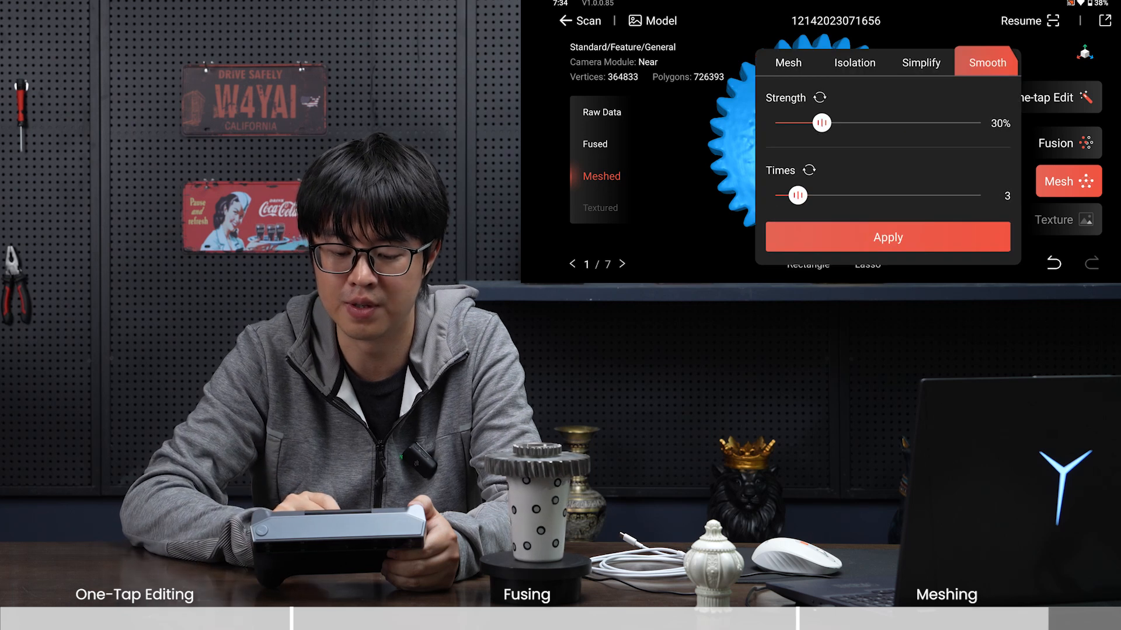
pyautogui.click(887, 237)
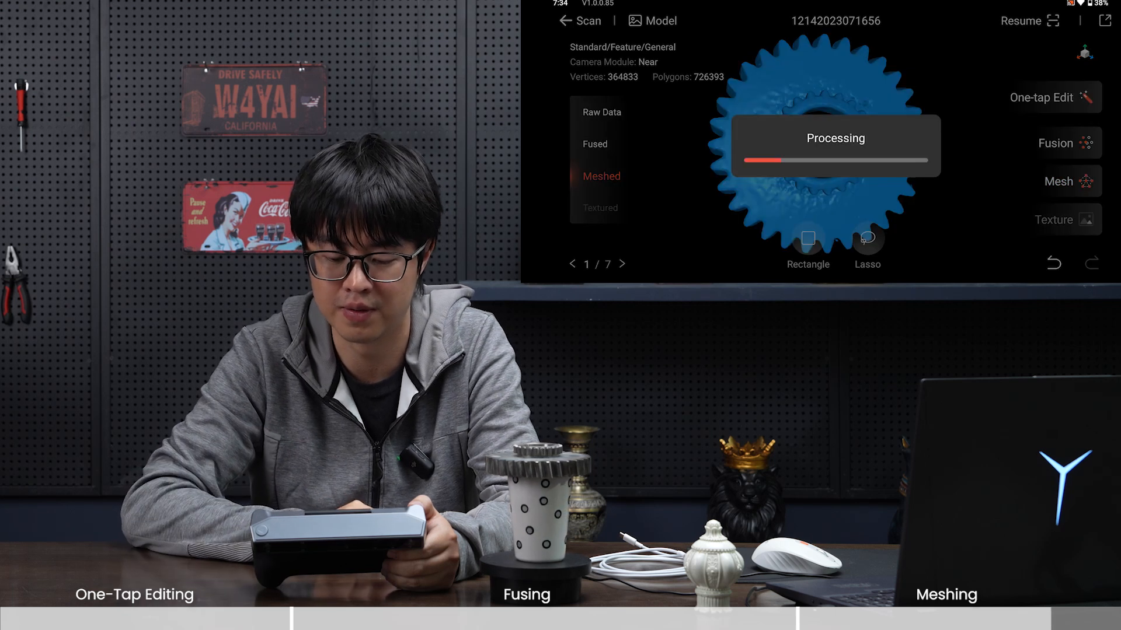